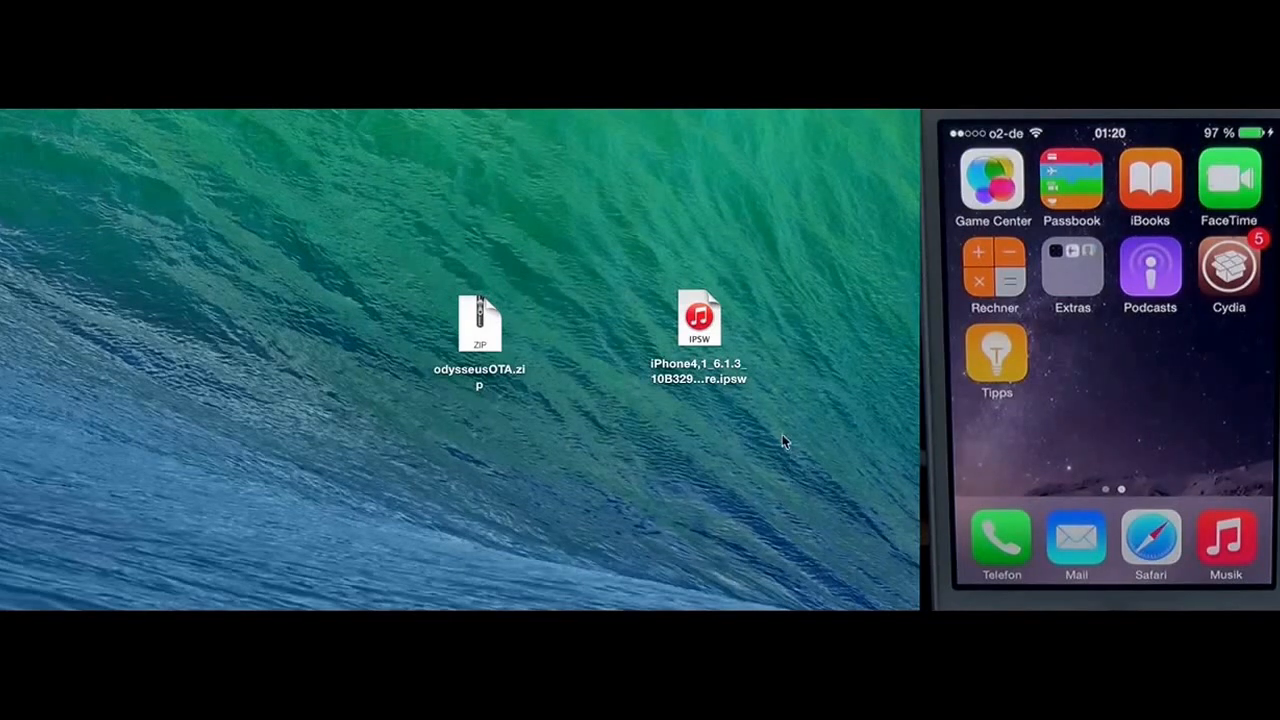
mouse_move(692, 402)
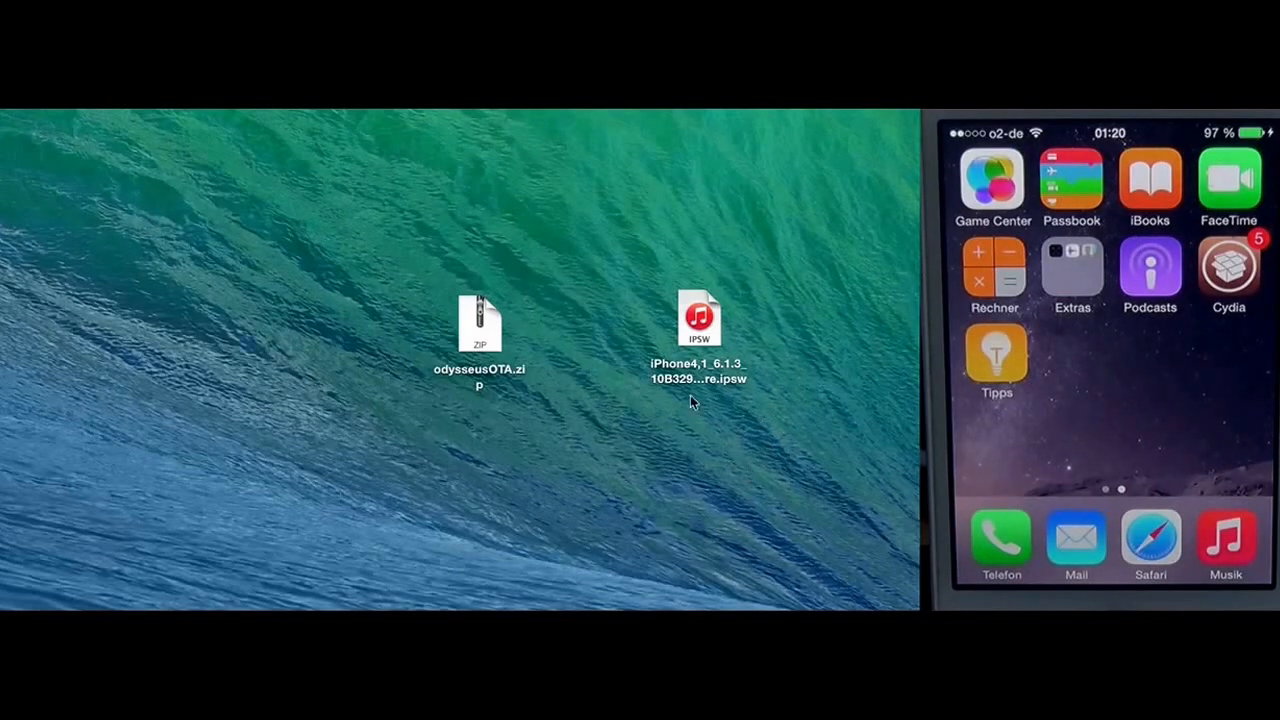
mouse_move(722, 380)
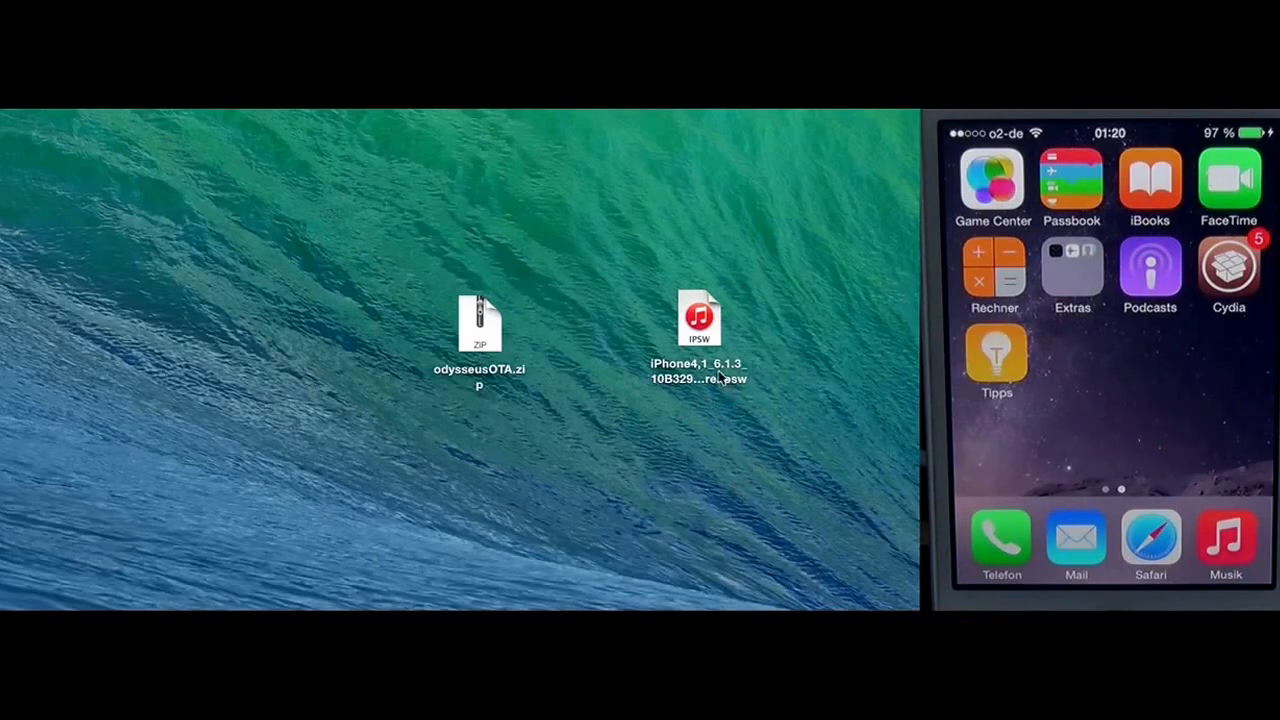
mouse_move(793, 468)
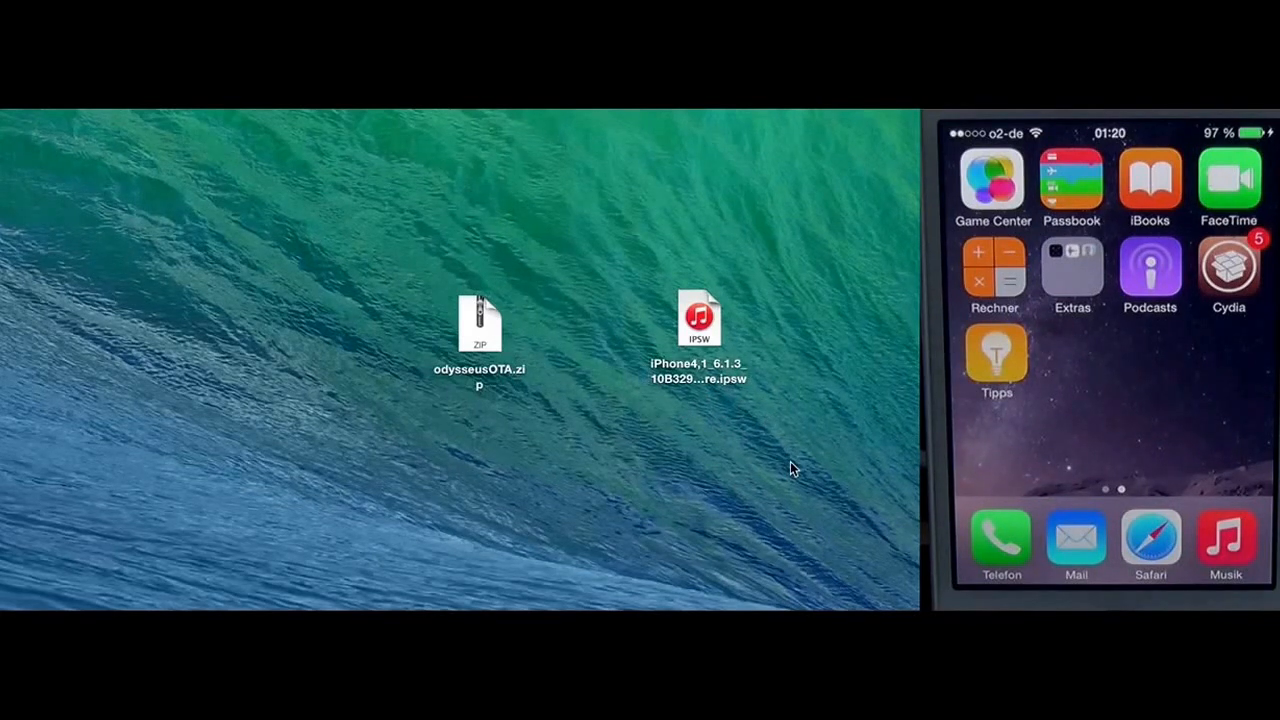
Step: Open Terminal, cd into ~/Desktop/odysseusOTA/macos, and list its FirmwareBundles folder
double_click(477, 323)
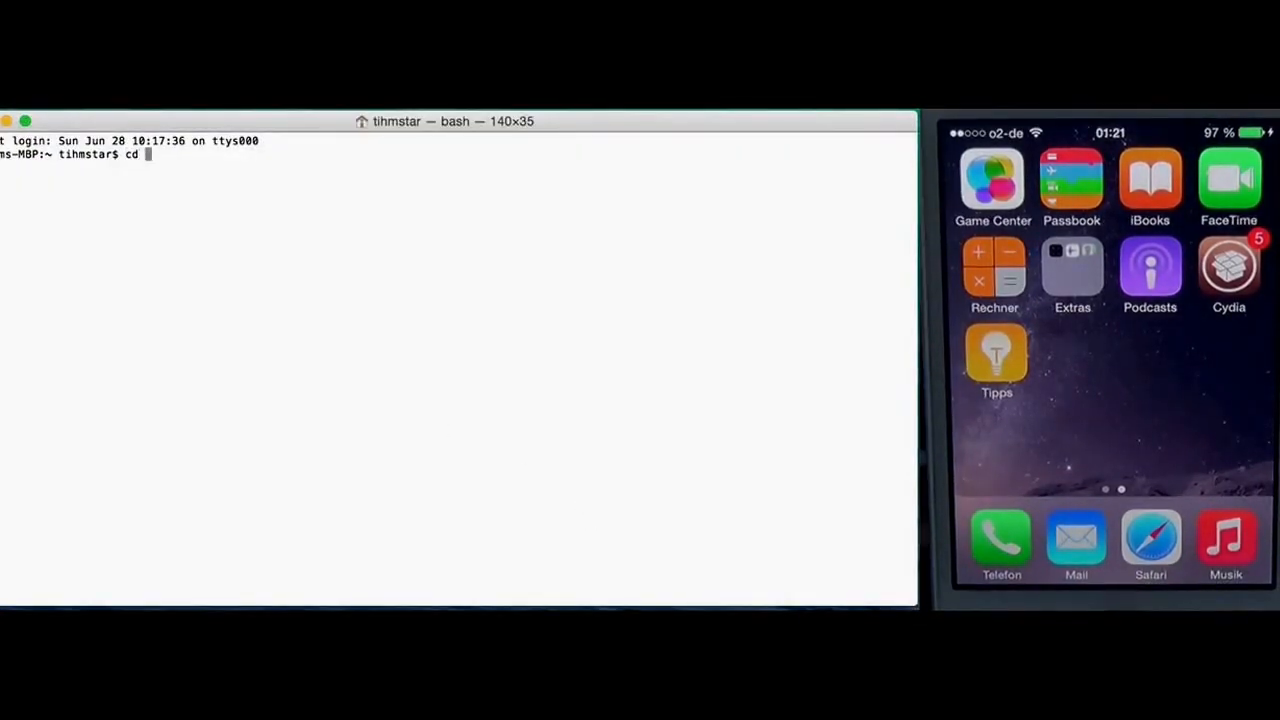
text(~/Desktop/odysseusOTA)
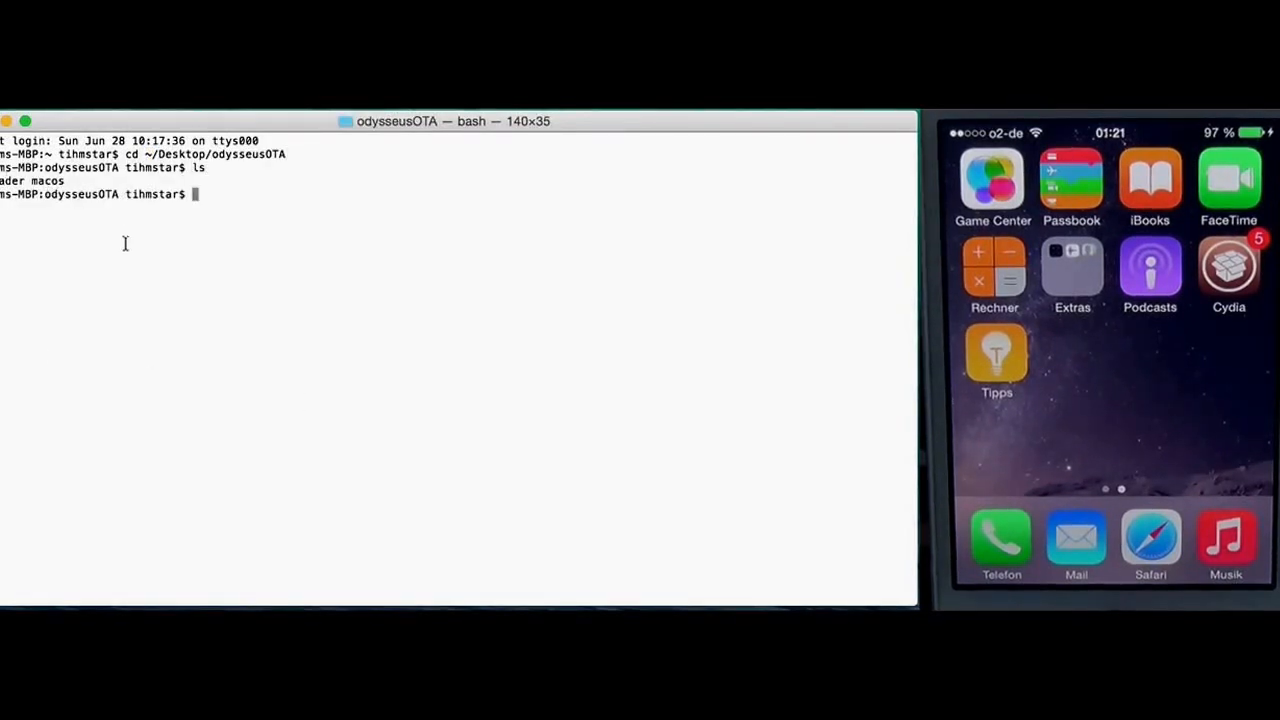
mouse_move(179, 307)
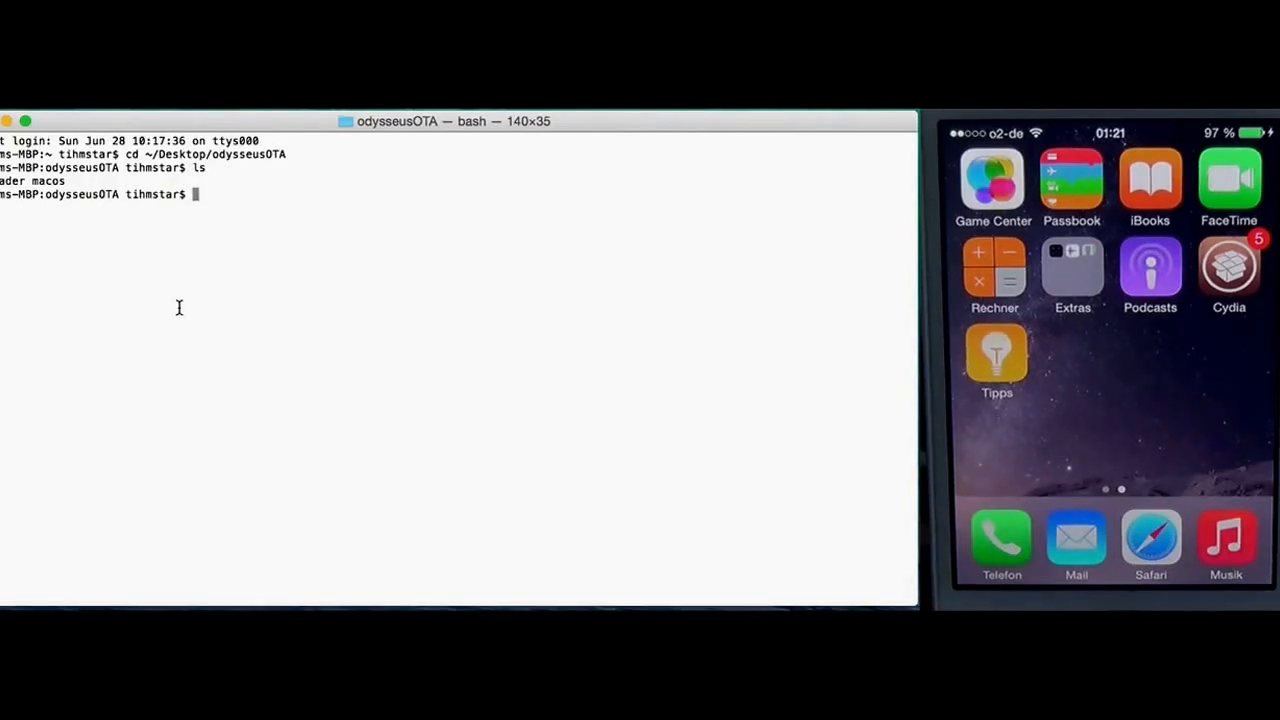
text(cd macos/)
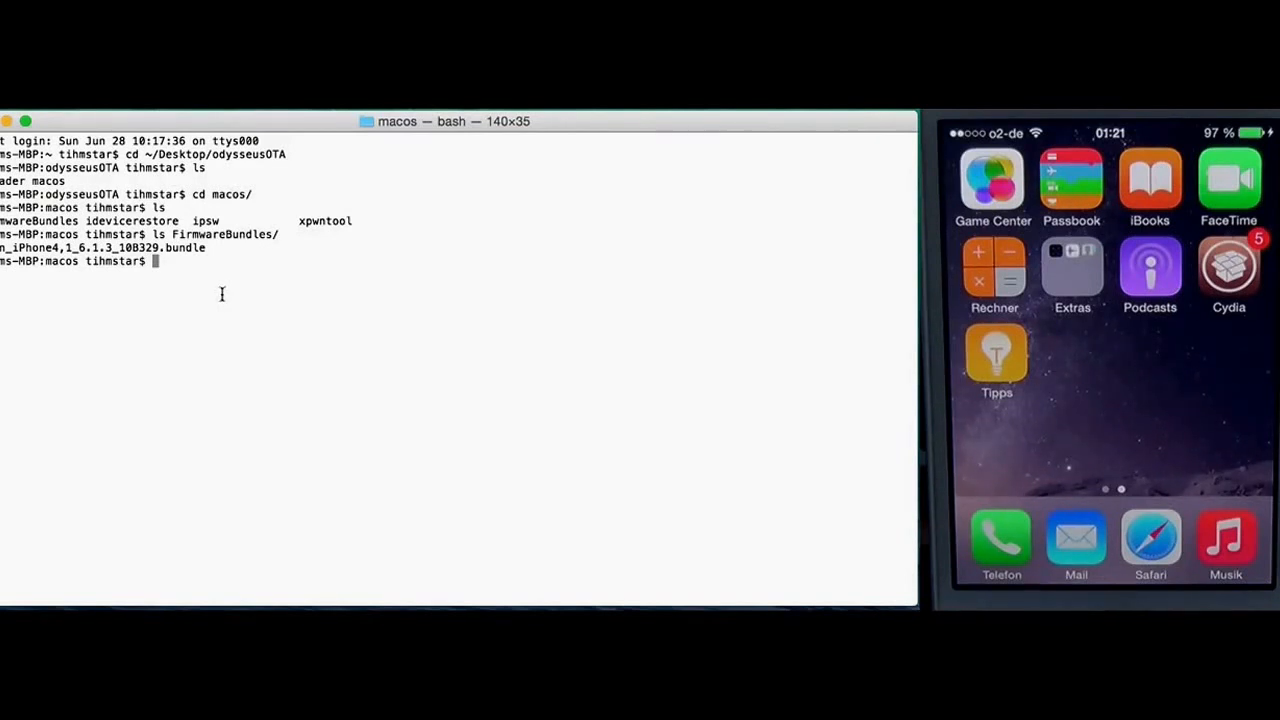
double_click(100, 248)
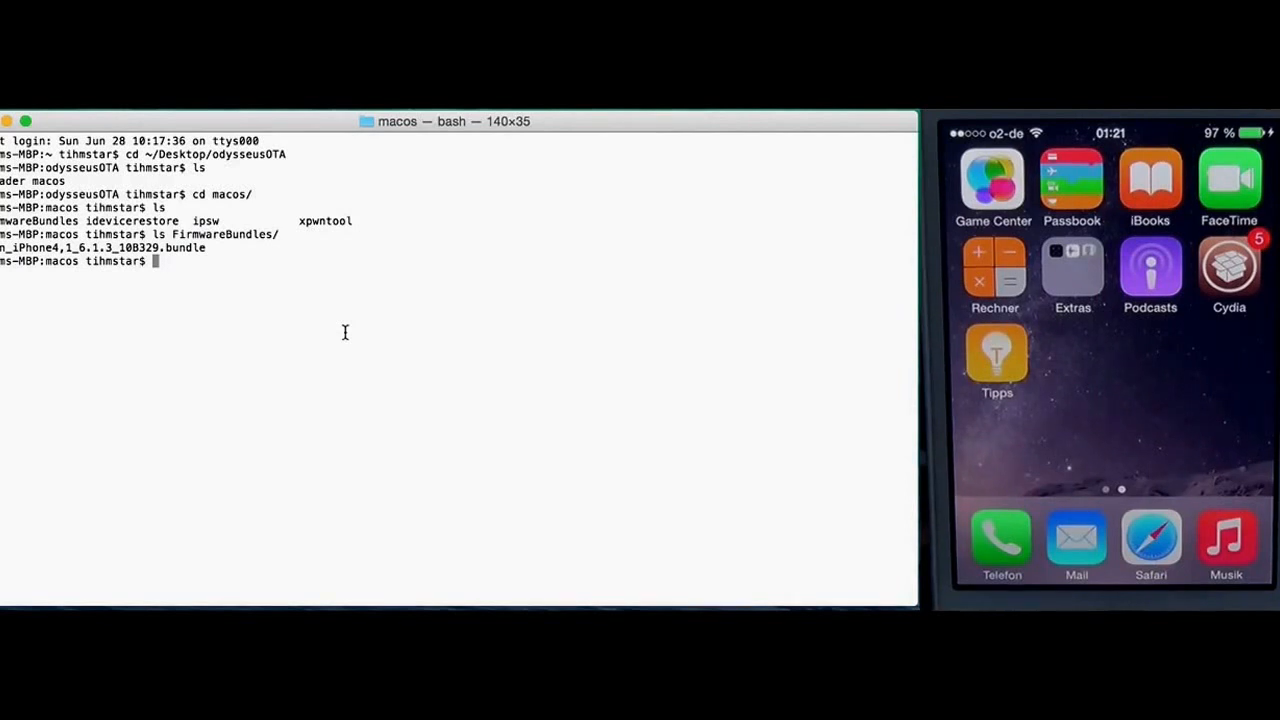
Step: Enter ./ipsw ~/Desktop/iPhone4,1_6.1.3_10B329_Restore.ipsw custm_downgrade.ipsw -bbupdate, highlighting -bbupdate
text(.)
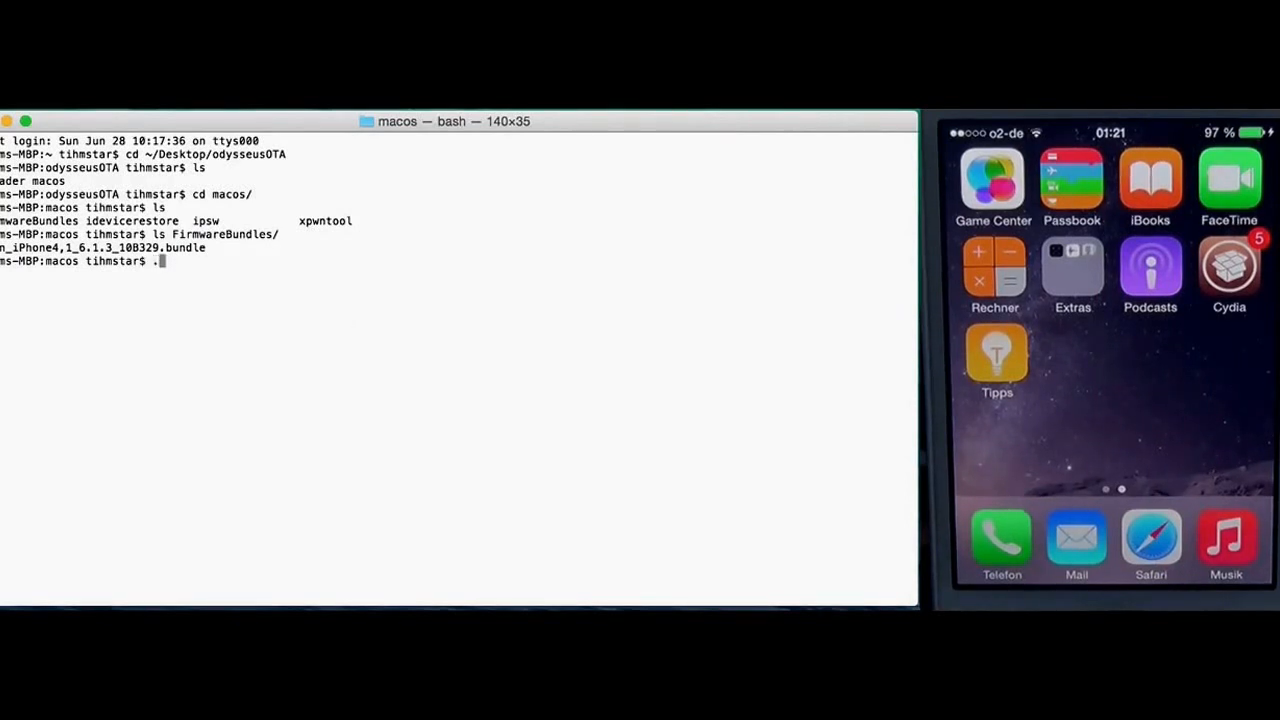
text(/ipsw)
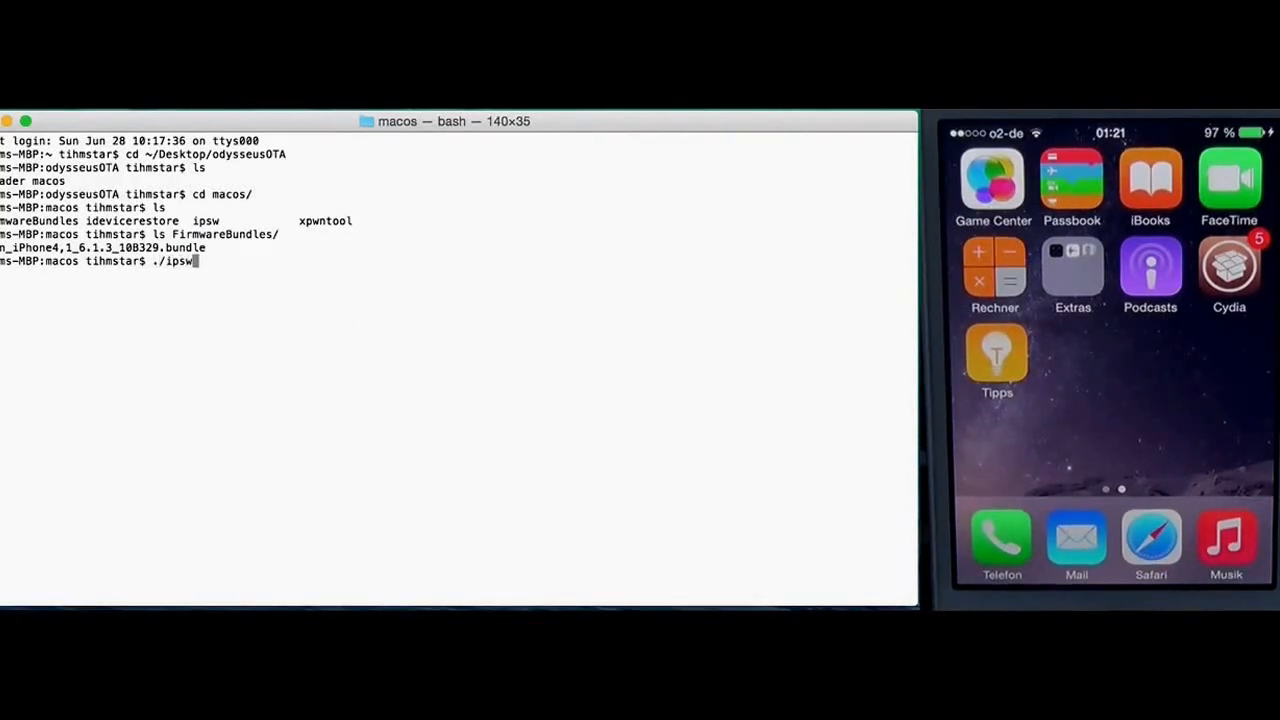
key(space)
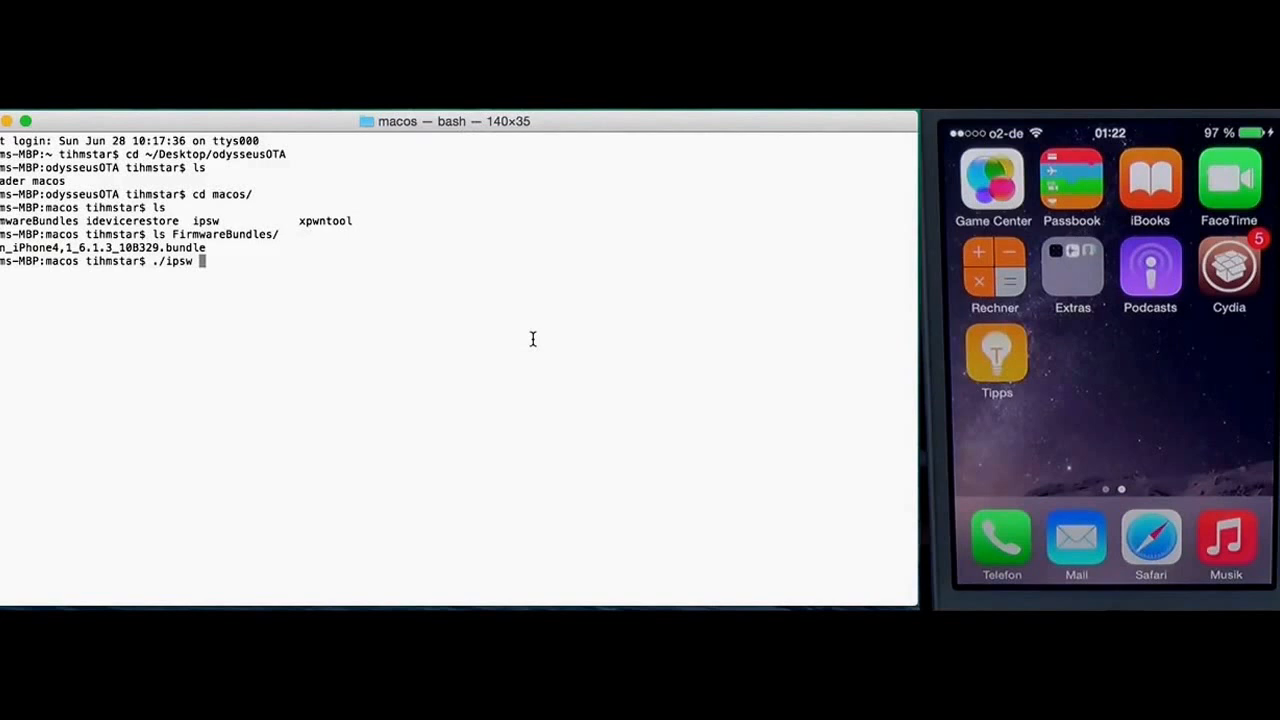
text(~/Desktop/)
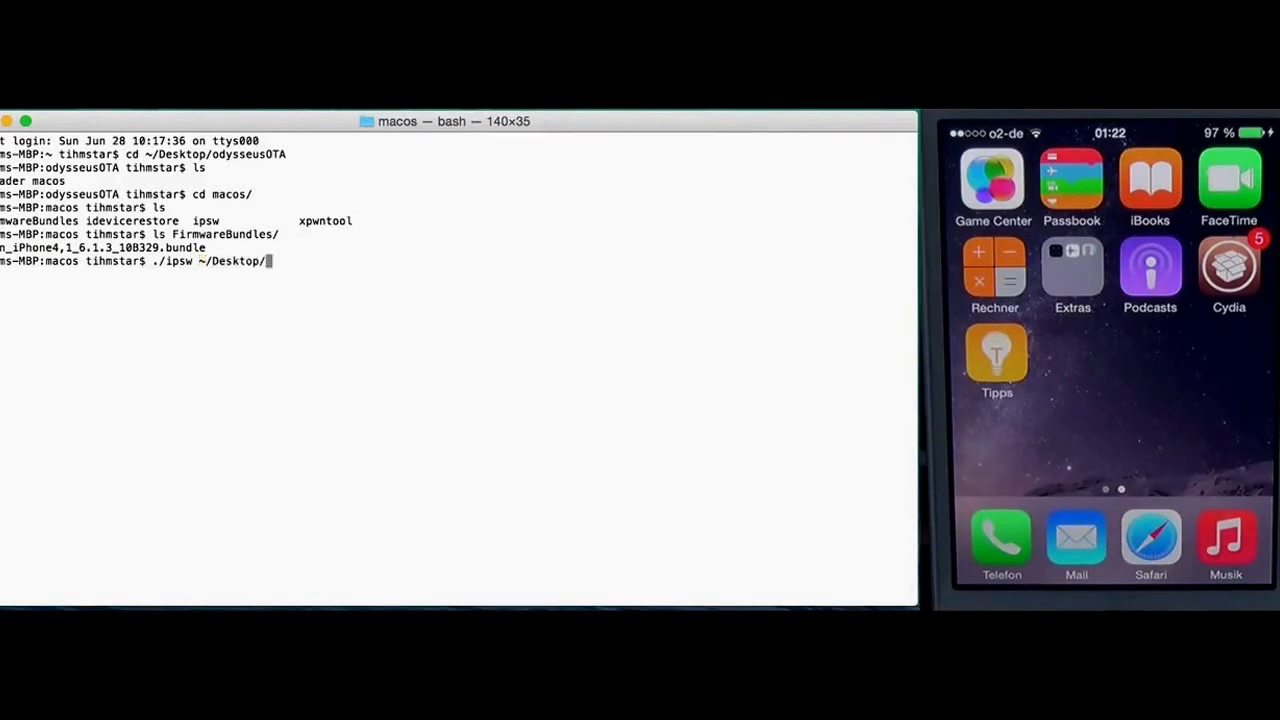
text(iPhone4,1_6.1.3_10B329_Restore.ipsw)
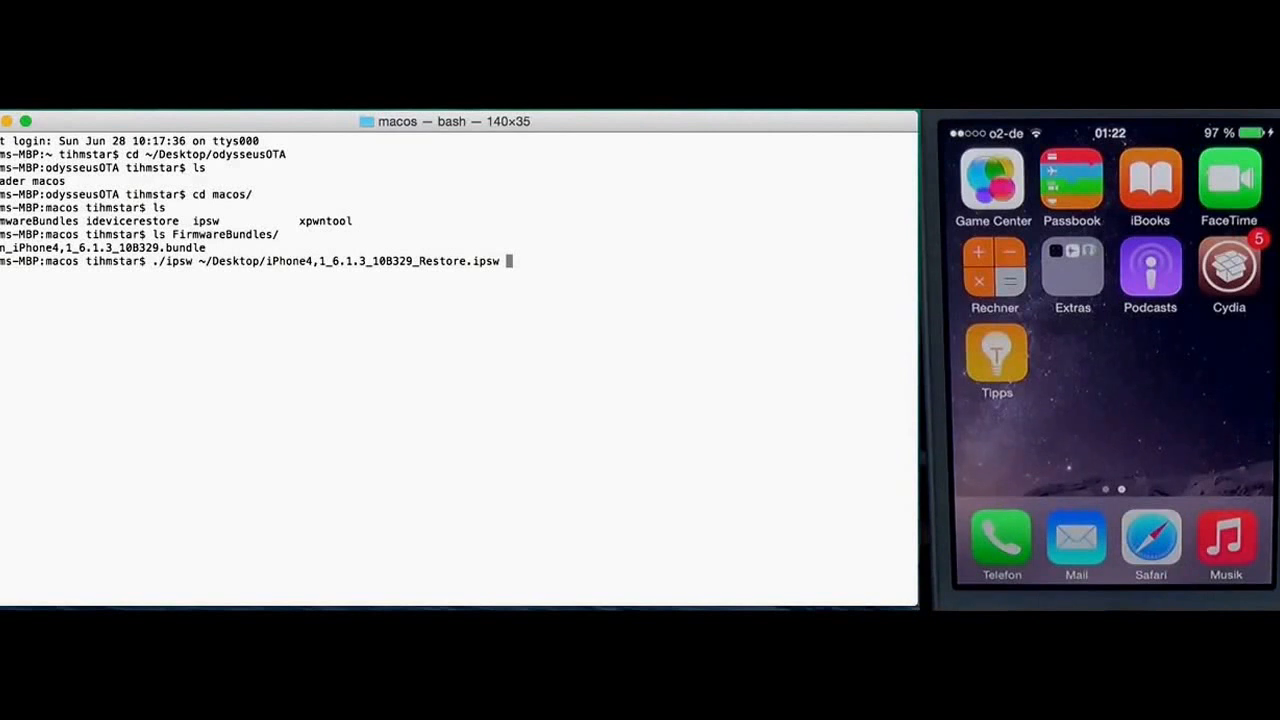
text(cust)
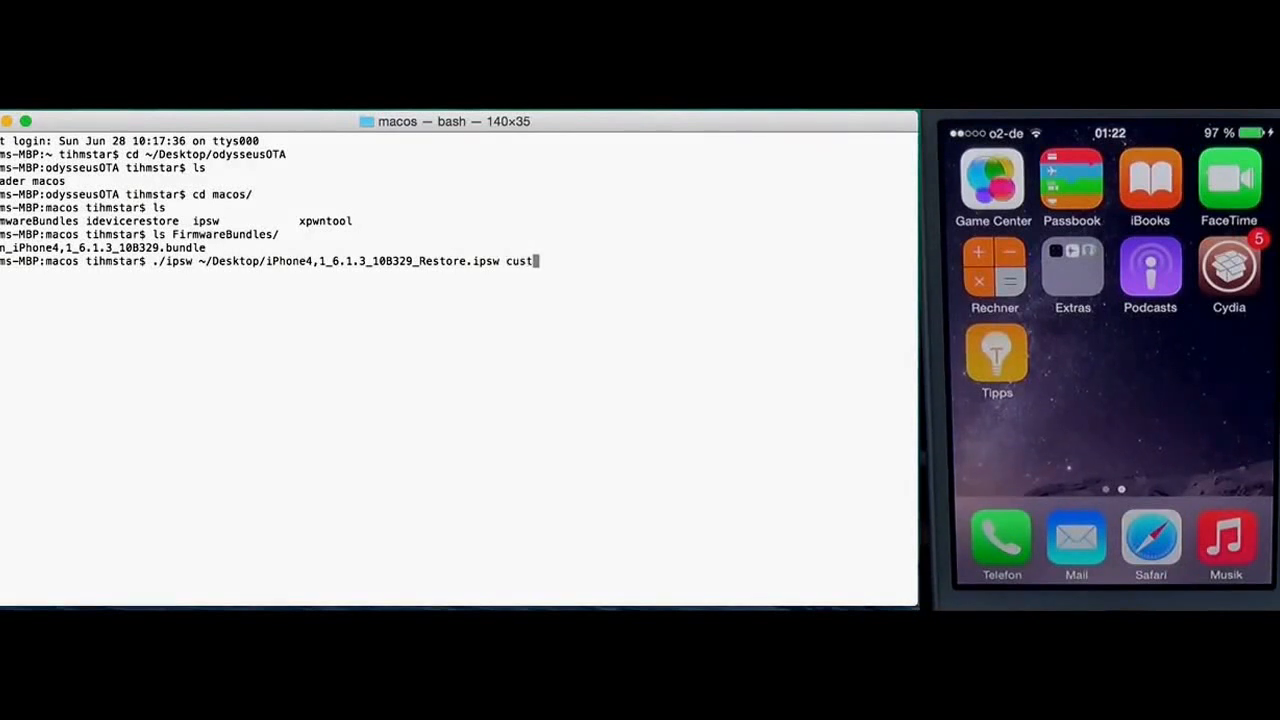
text(m_down)
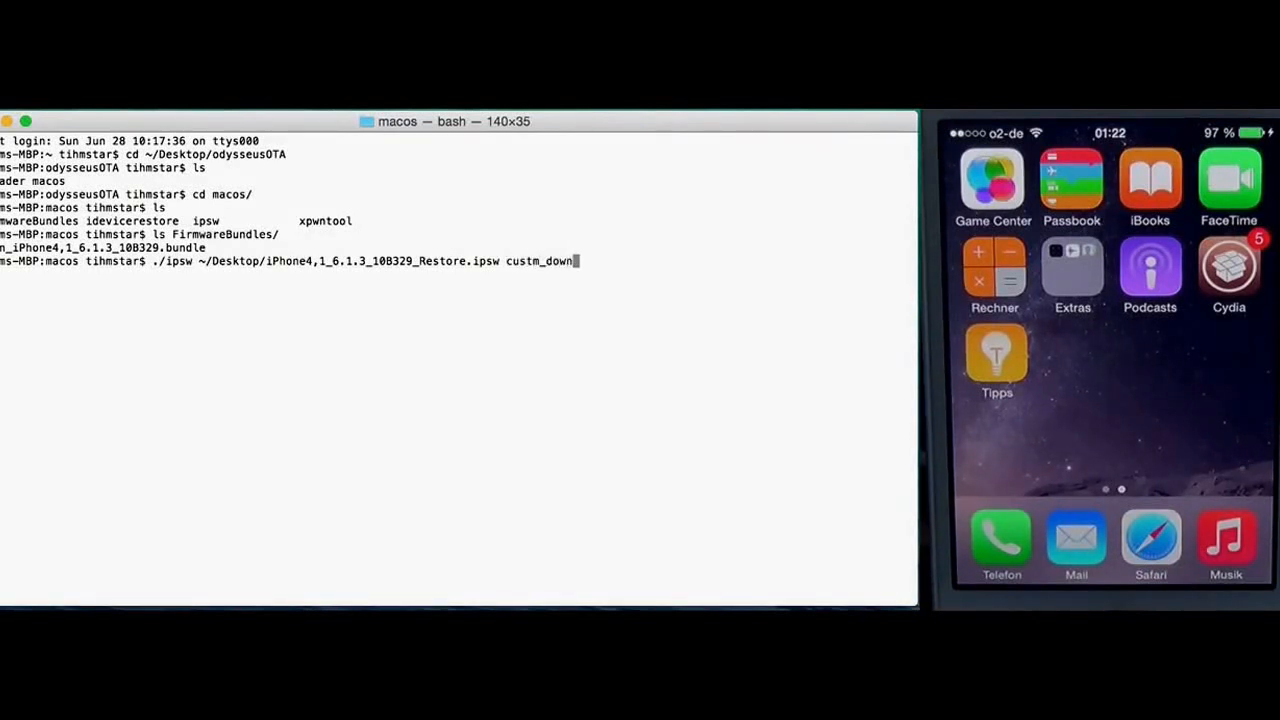
text(grade.ipsw)
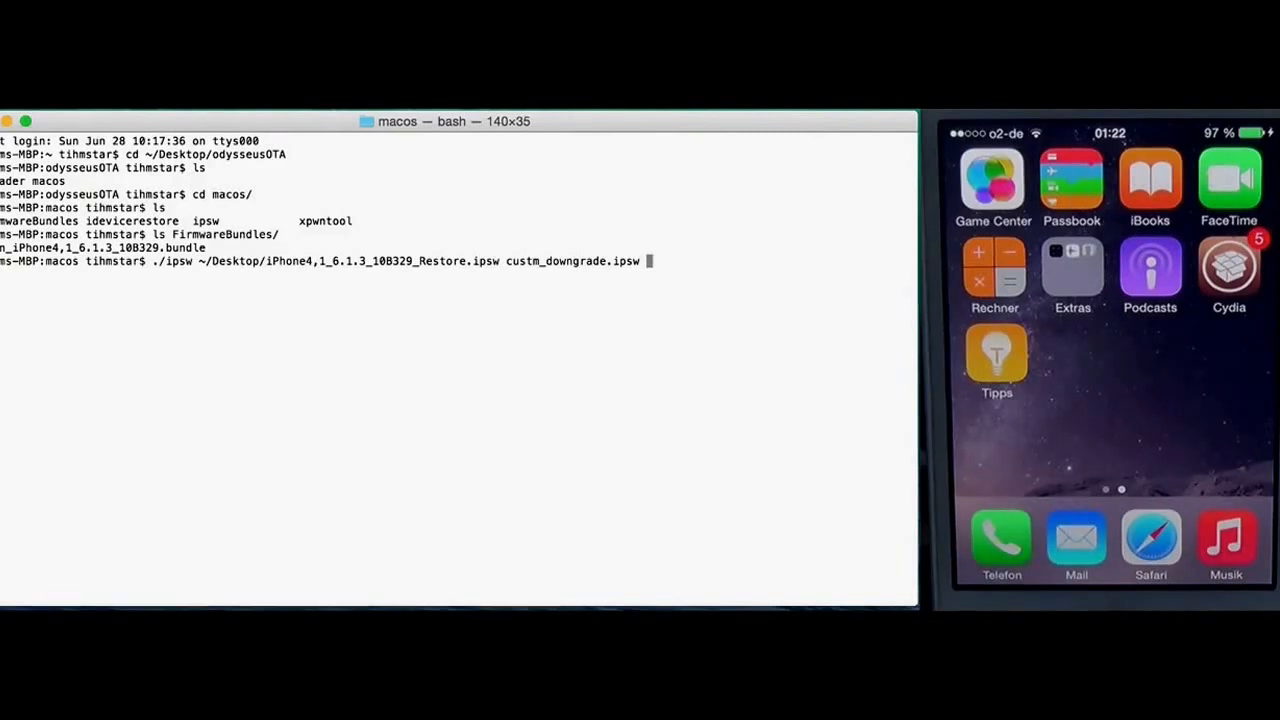
text(-)
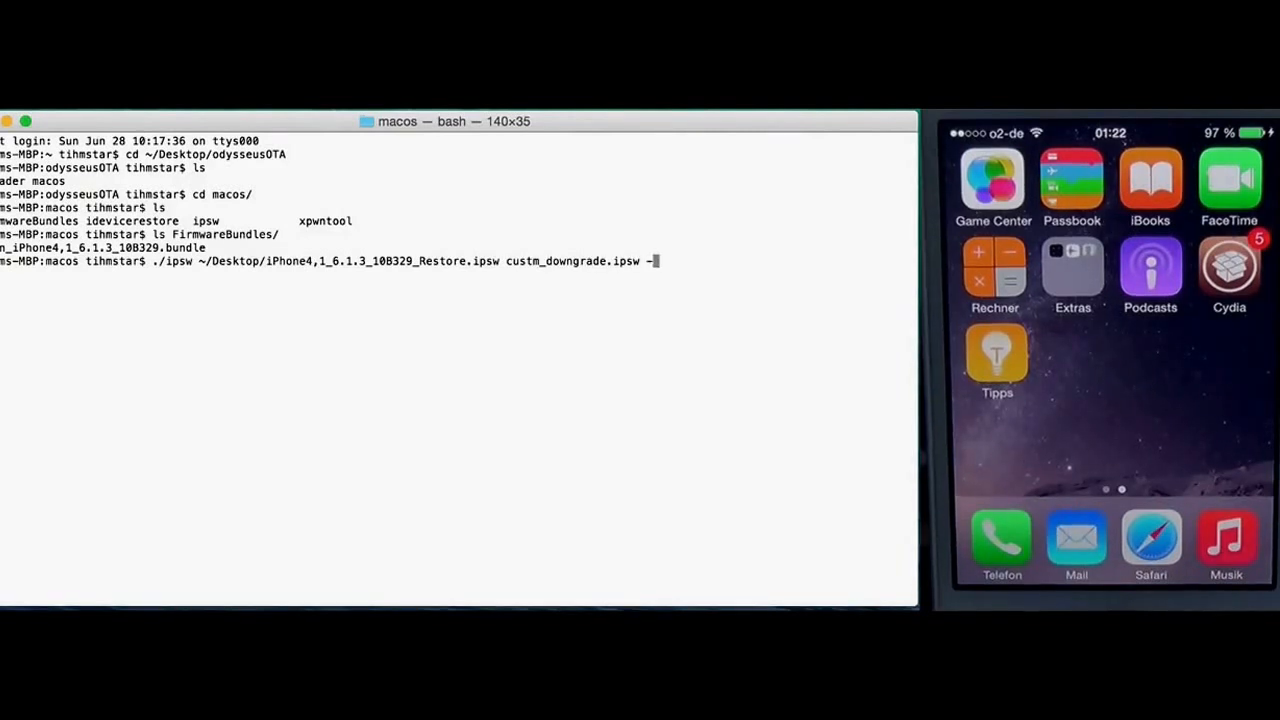
text(bbupdate)
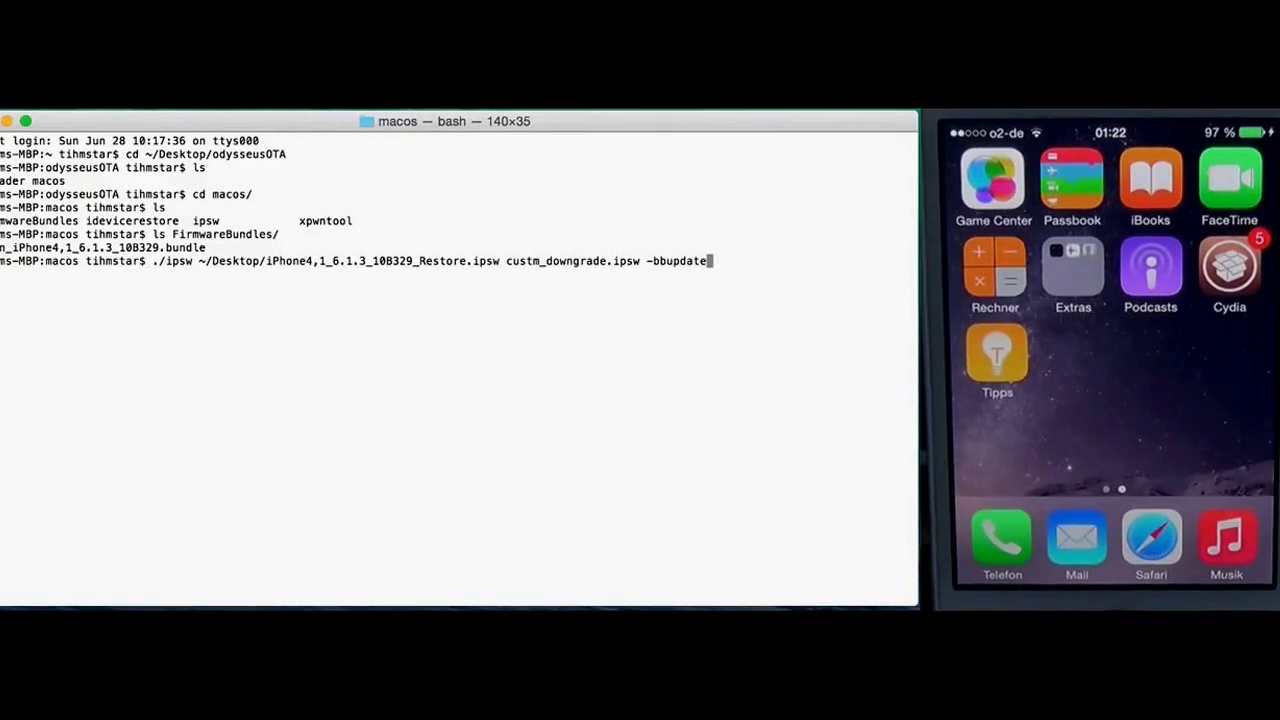
double_click(675, 261)
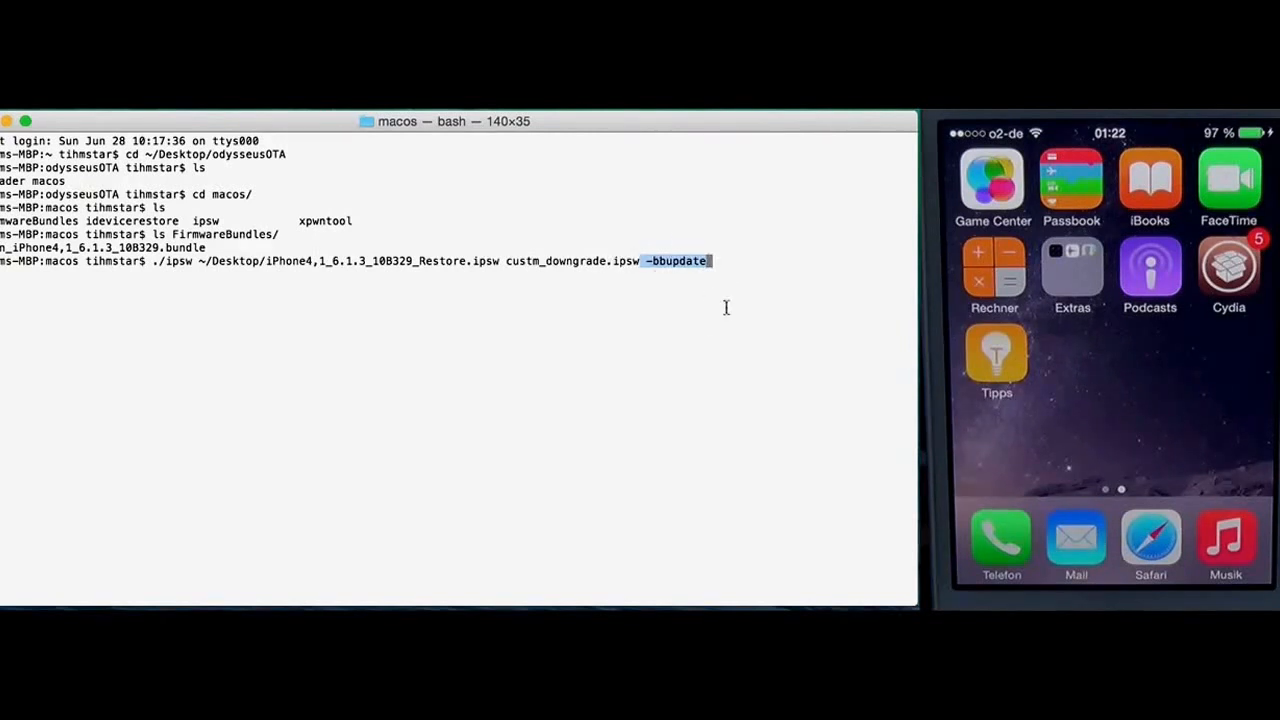
mouse_move(764, 309)
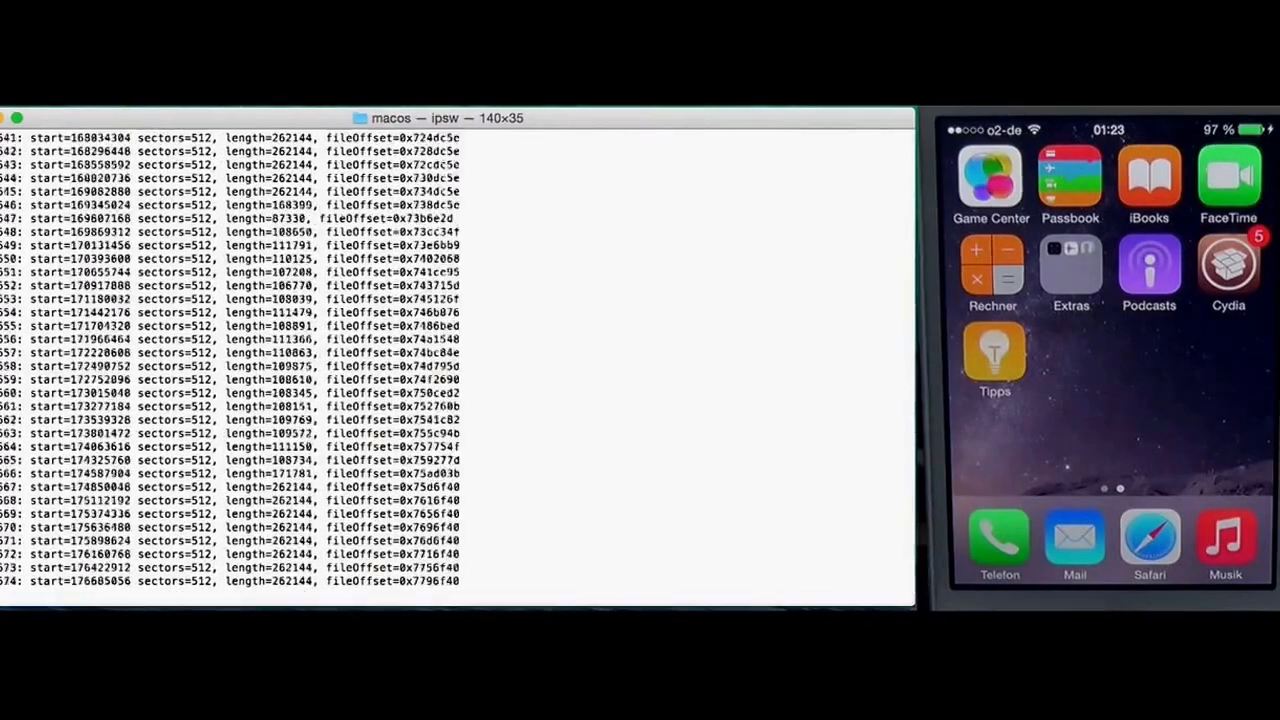
Step: Scroll through the ipsw extraction output until the bash prompt returns
scroll(down, 3)
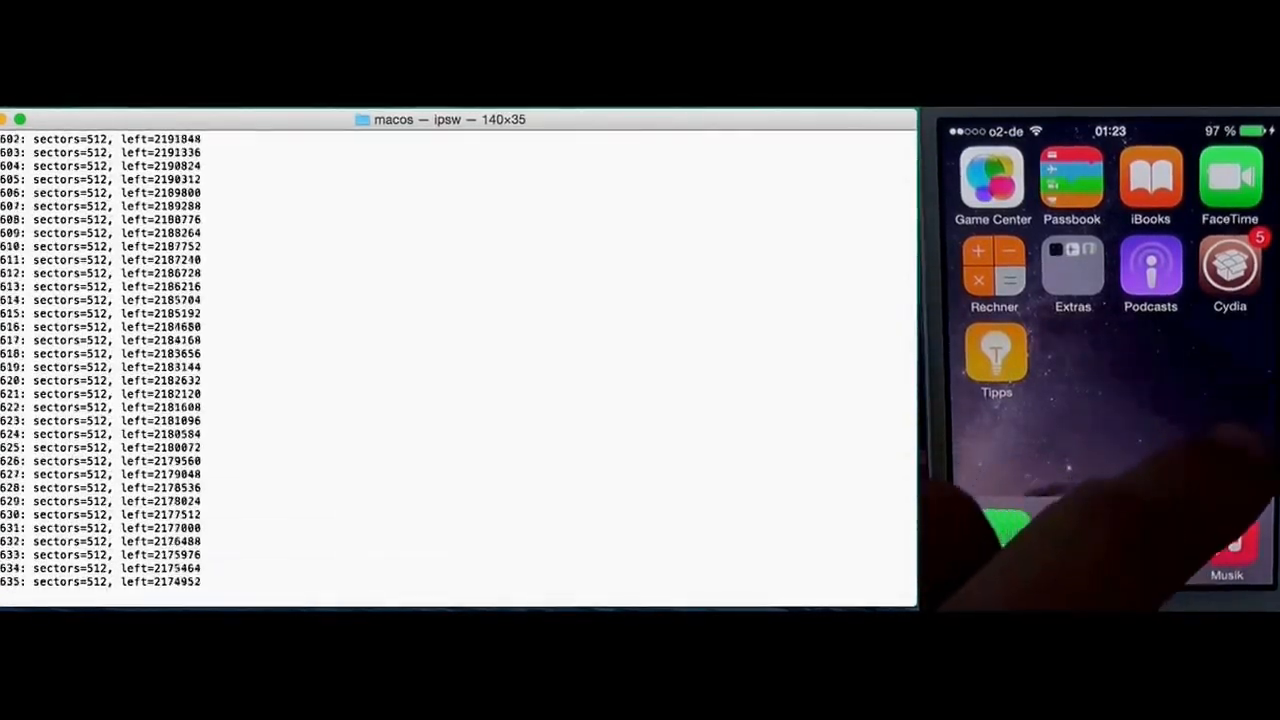
click(1226, 270)
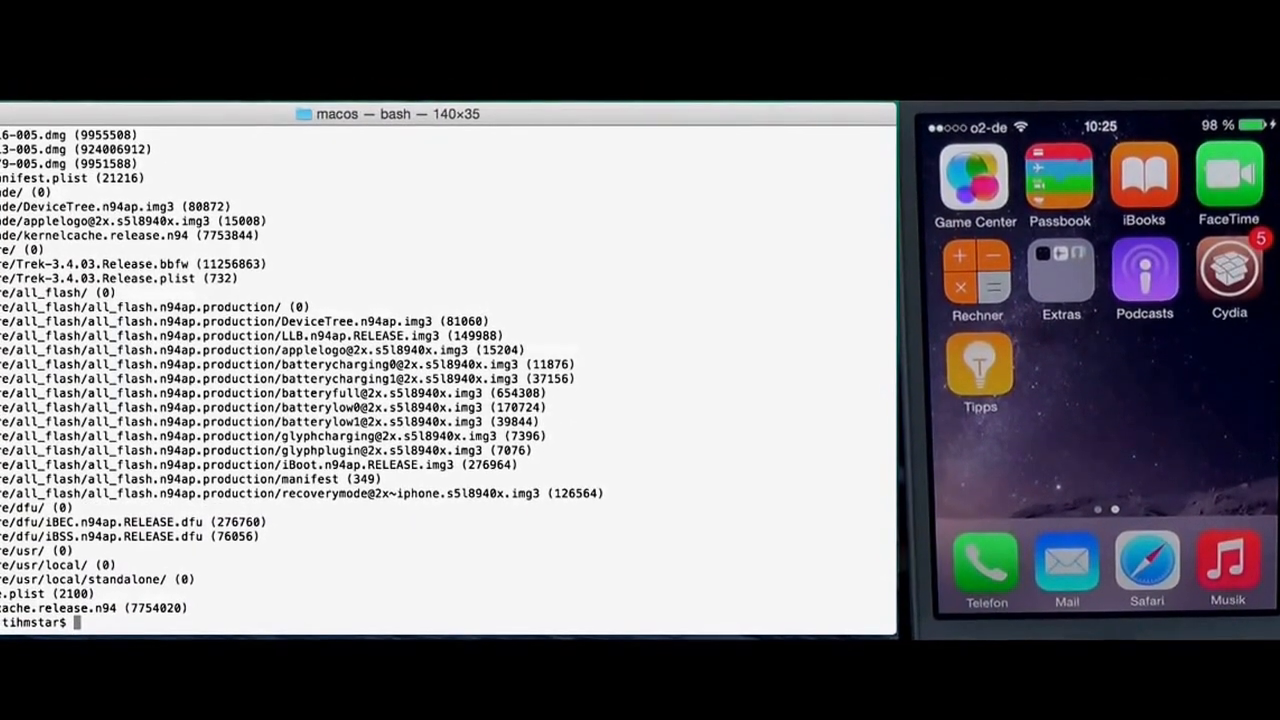
Step: List the folder showing custm_downgrade.ipsw, then enter ./idevicerestore -t custm_downgrade.ipsw
text(ls)
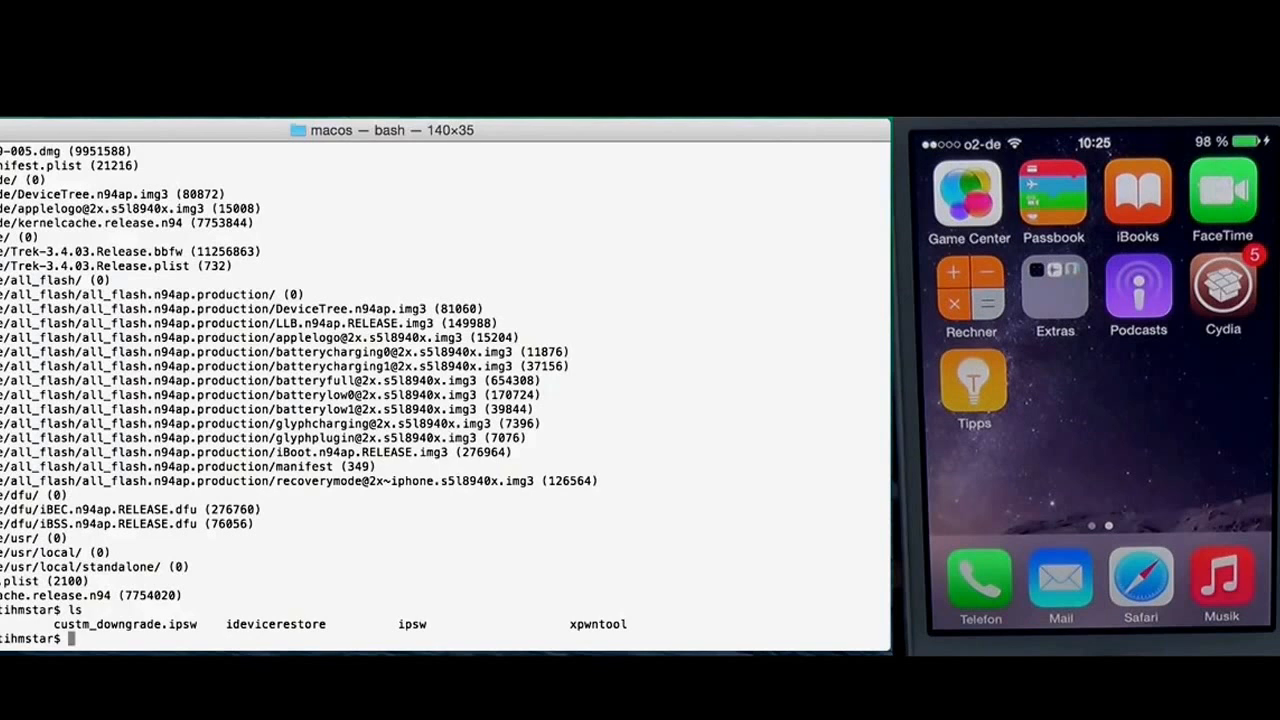
text(./)
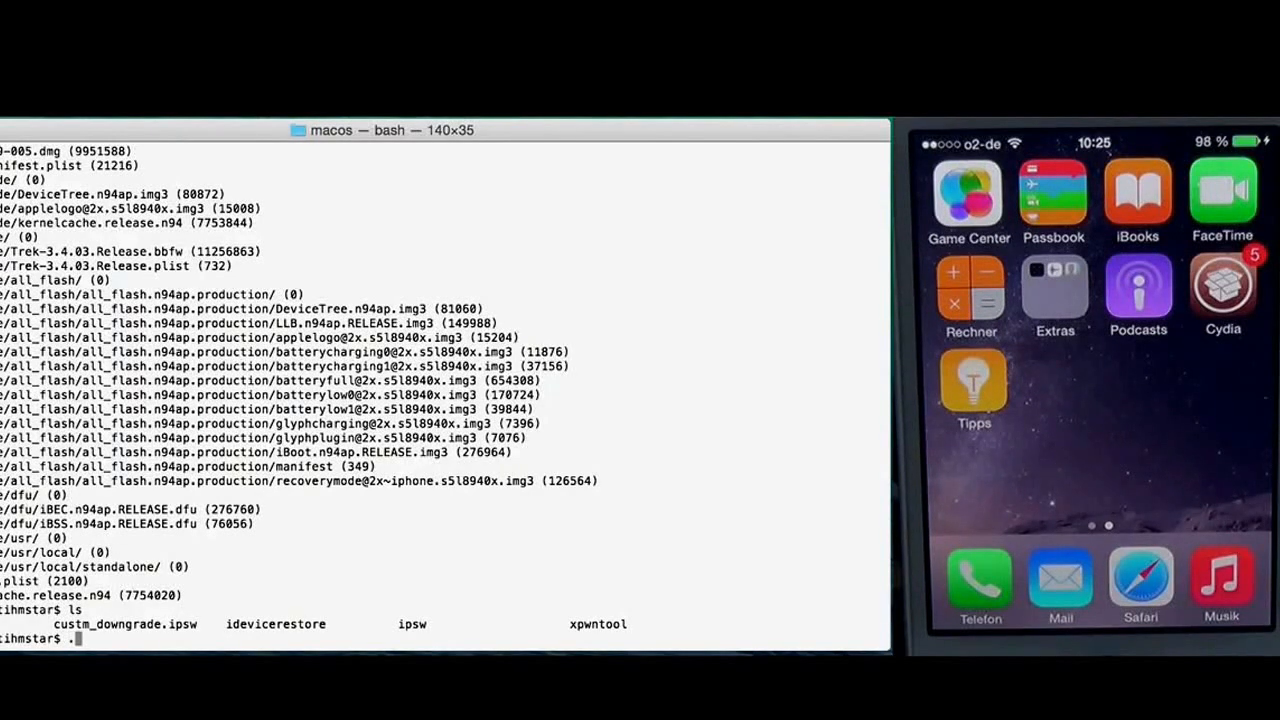
text(./idevicerestore)
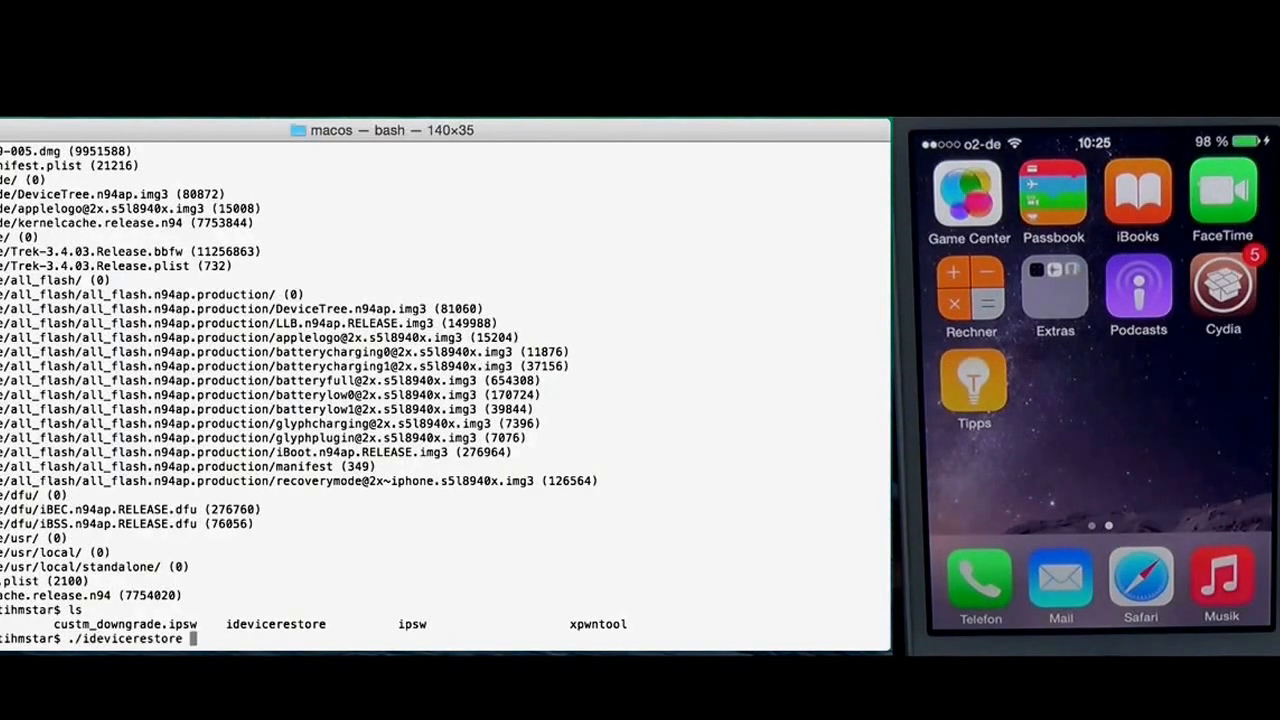
text(custm_downgrade.ipsw)
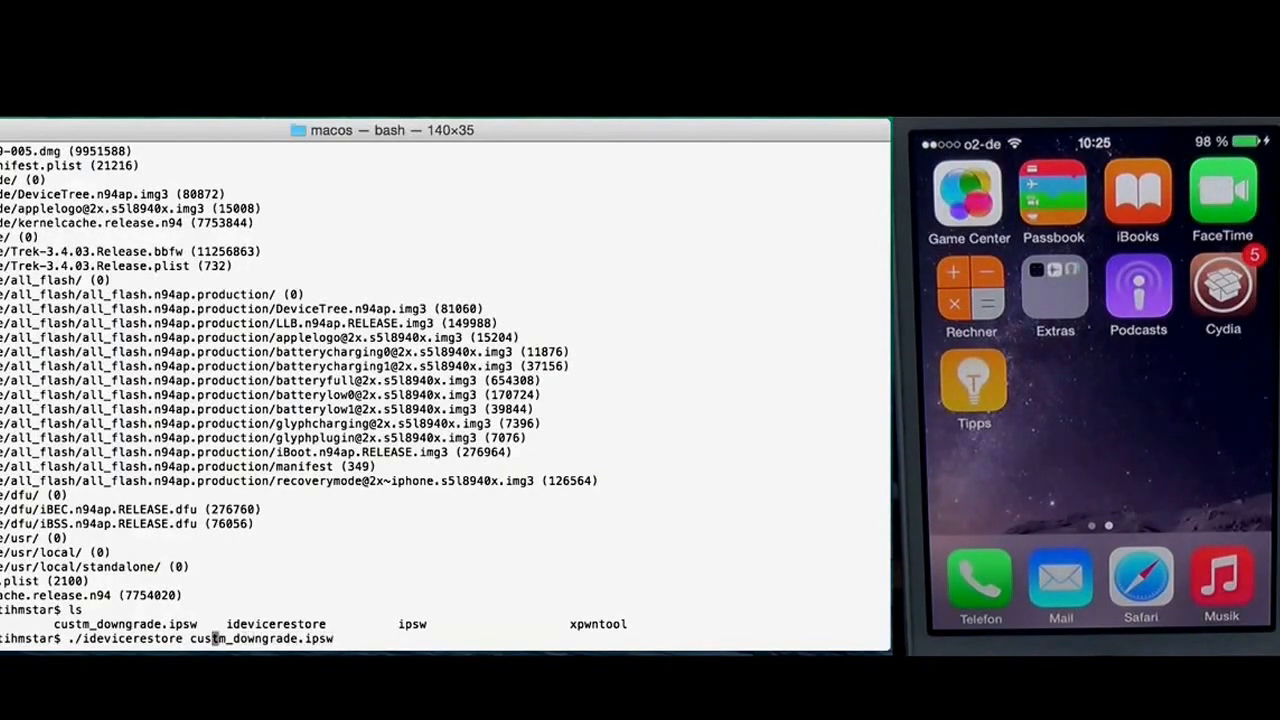
text(-t)
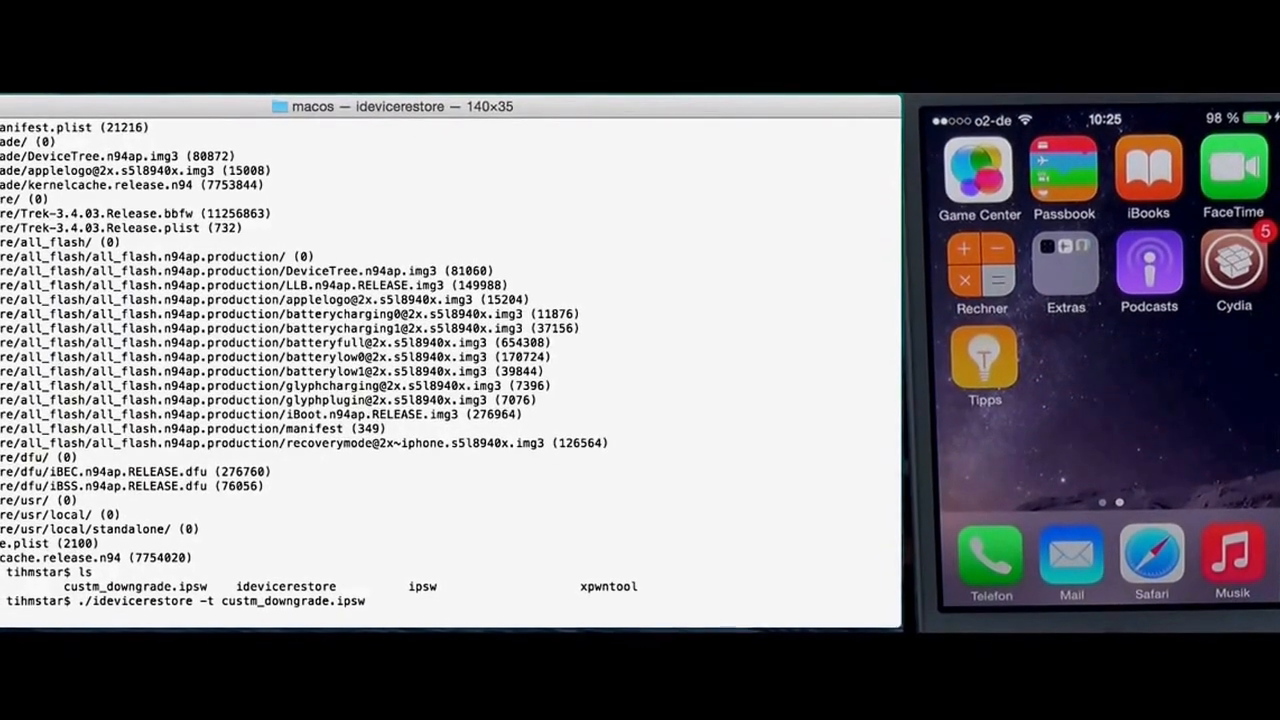
Step: Run idevicerestore -t and let it save the iPhone4,1 6.1.3 SHSH blobs
key(Return)
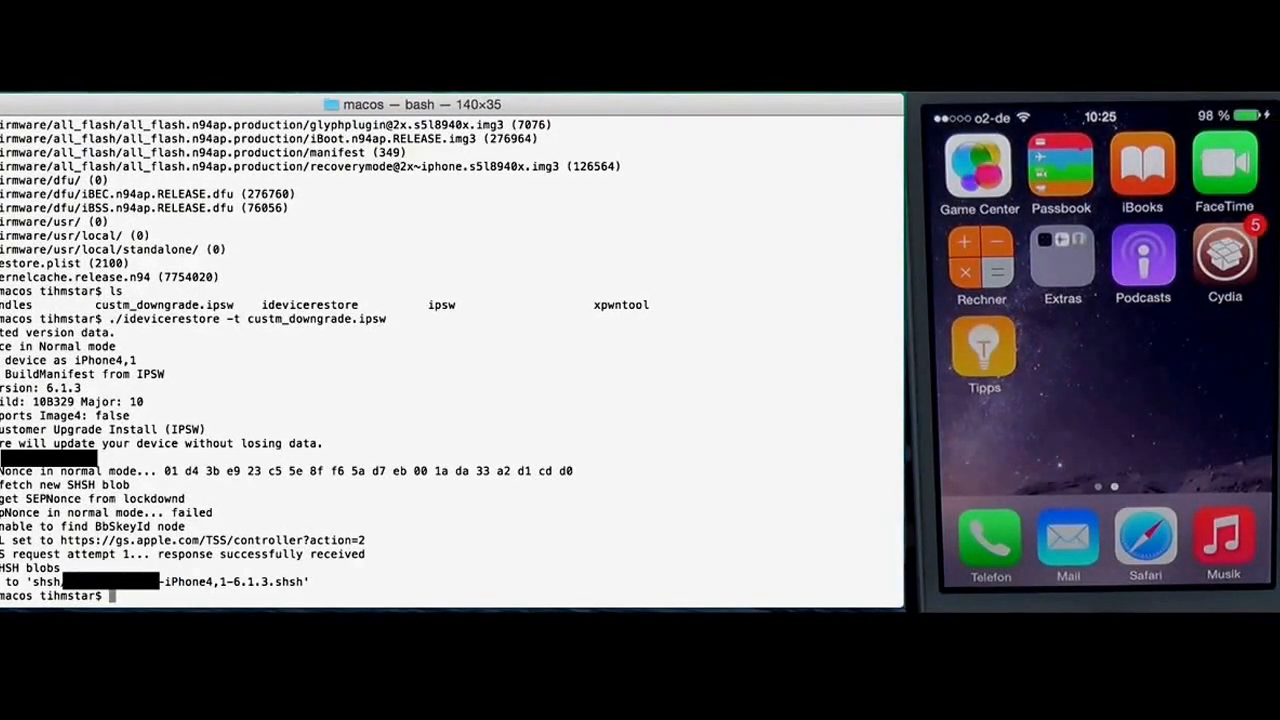
mouse_move(419, 558)
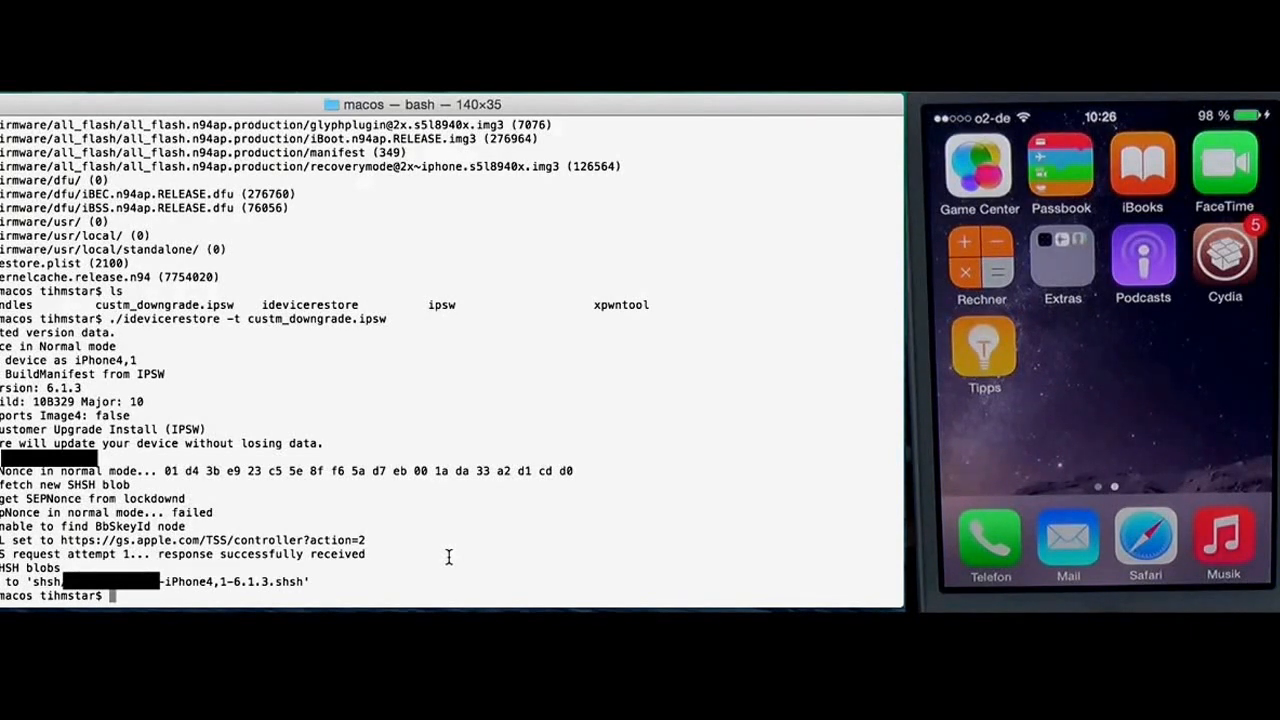
text(c)
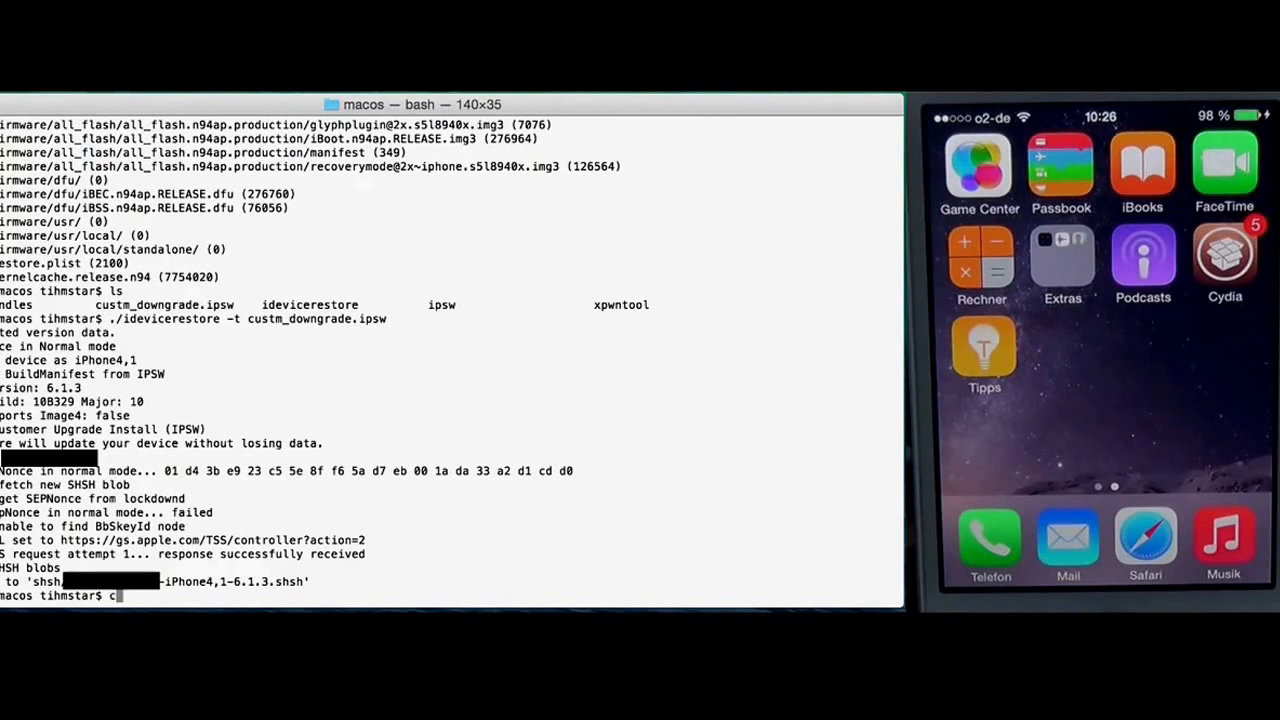
Step: Print ~/Desktop/pwn.txt and enter its xpwntool iBSS command adapted to custm_downgrade.ipsw
text(at)
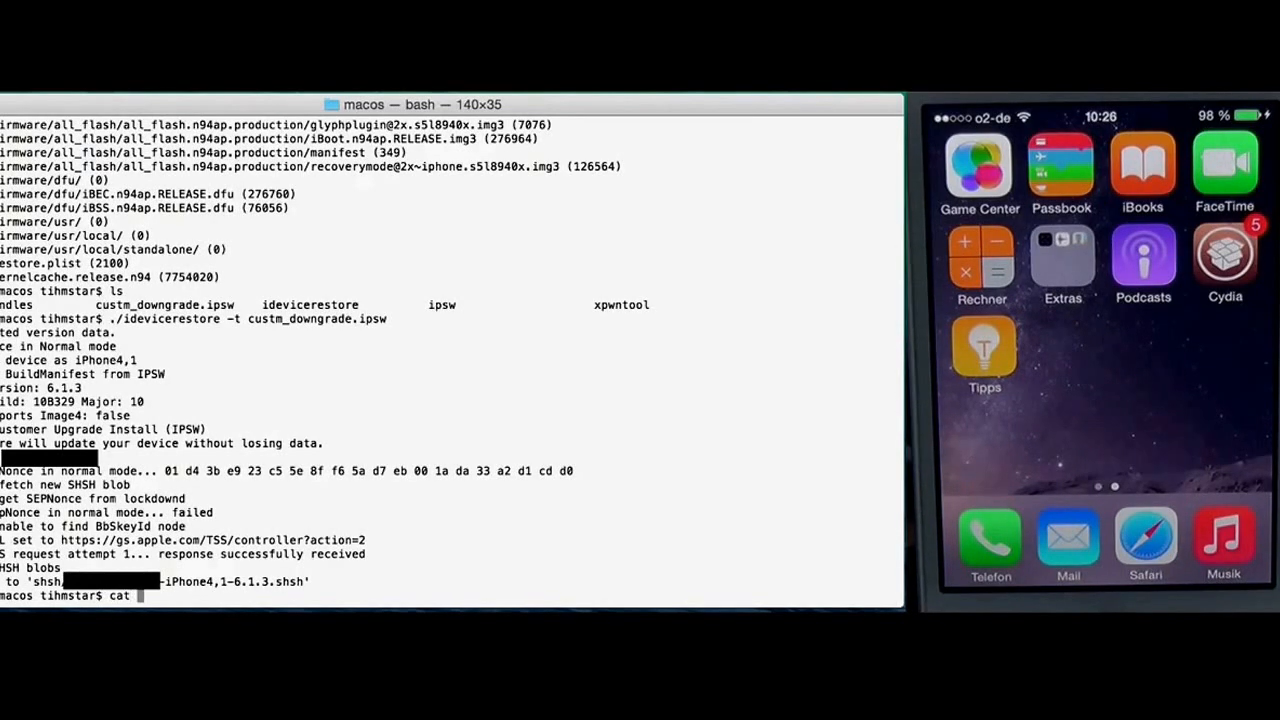
text(~/D)
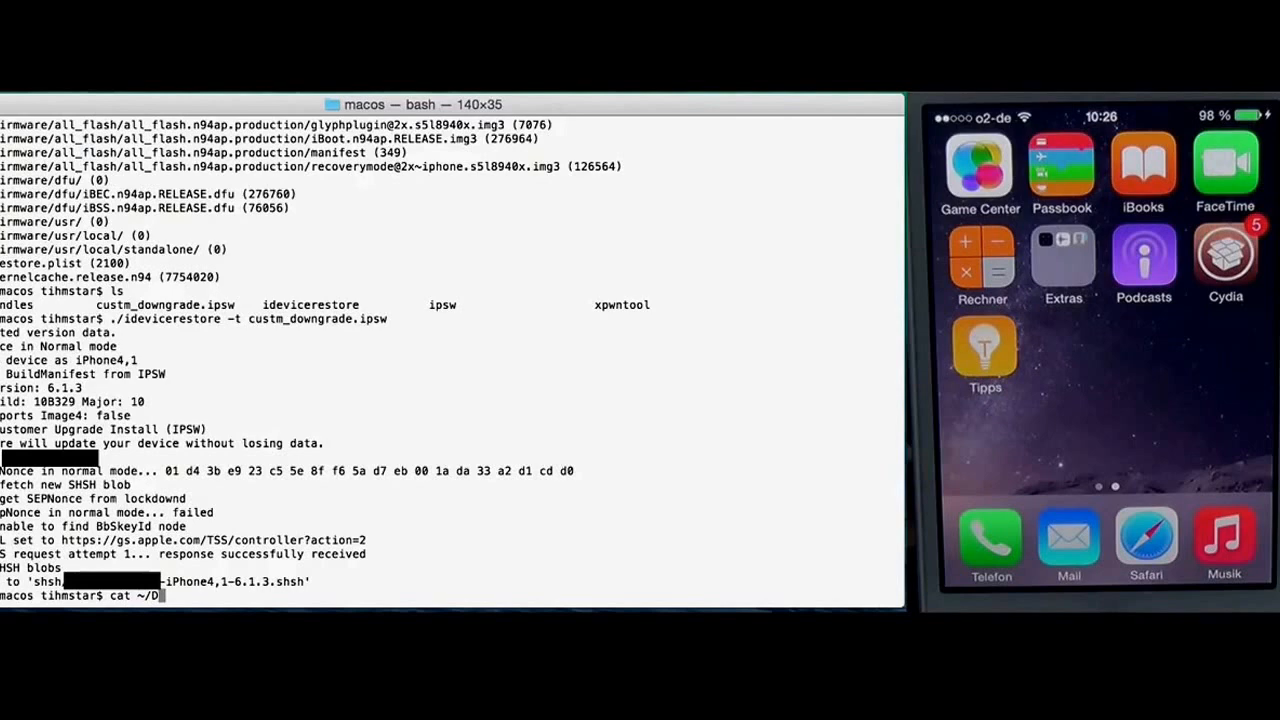
key(Return)
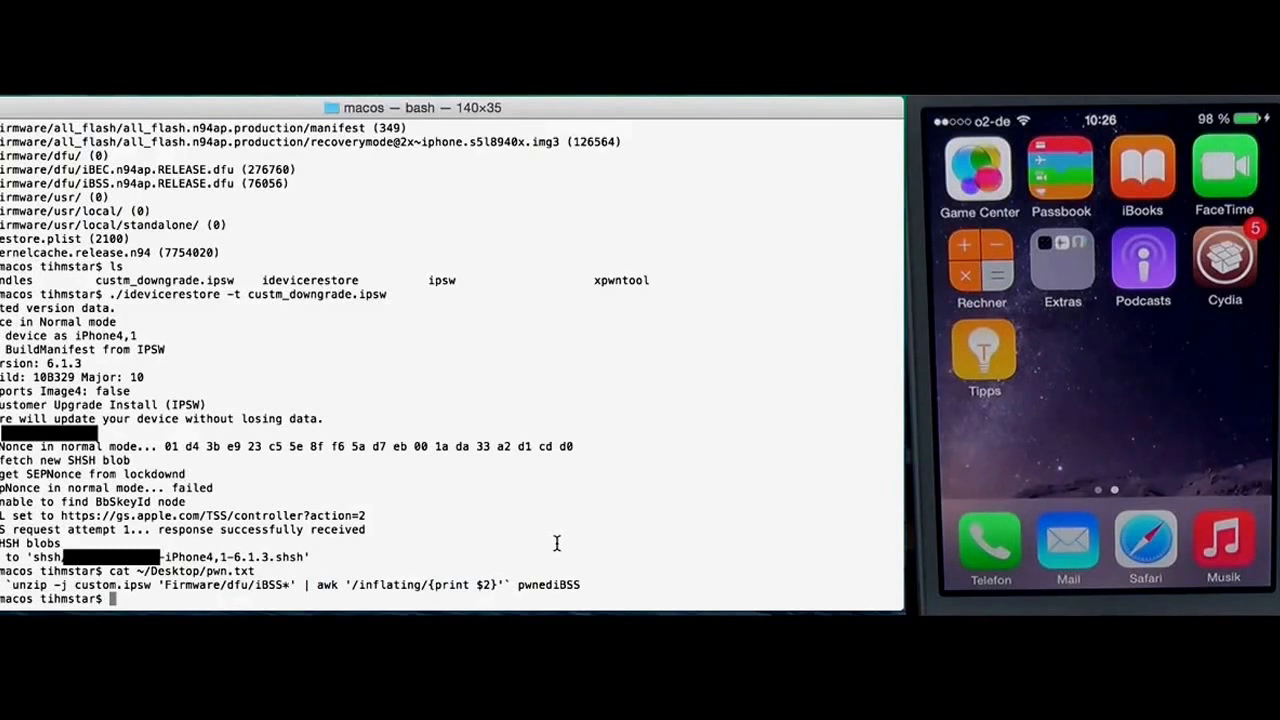
text(./xpwntool `unzip -j custom.ipsw 'Firmware/dfu/iBSS*' | awk '/inflating/{print $2}'` pwnediBSS)
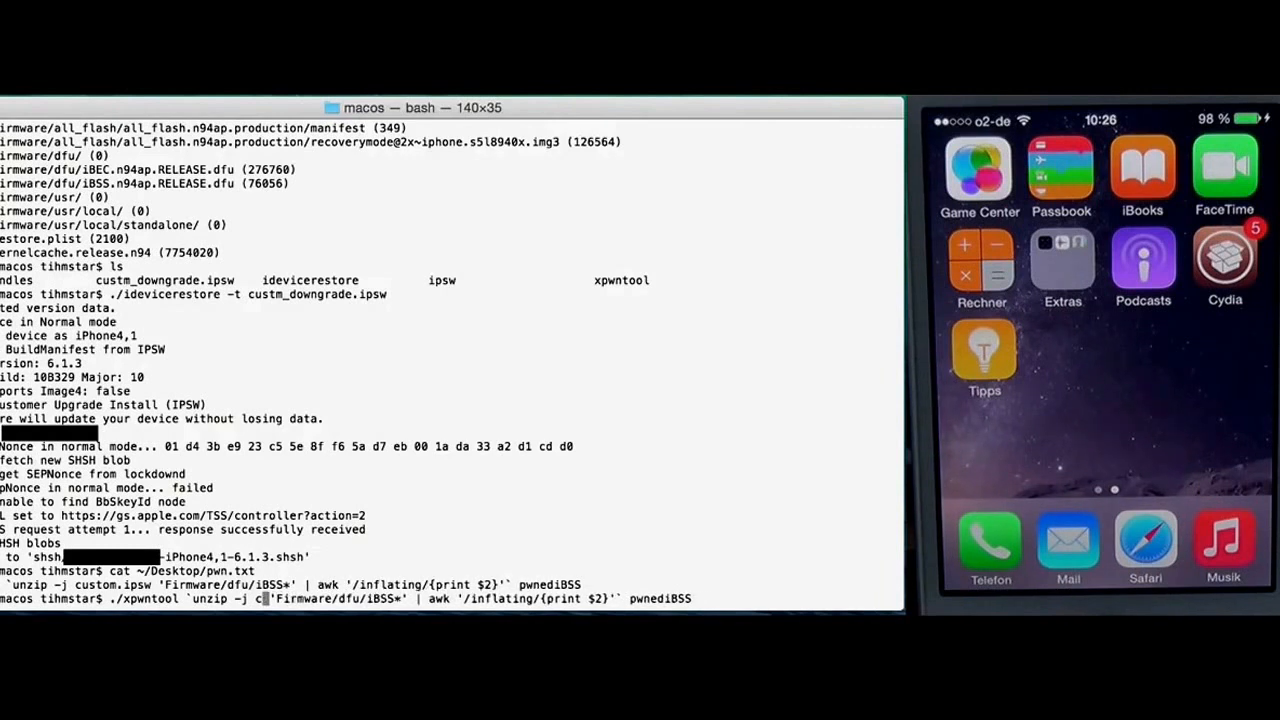
text(ustm_downgrade.ipsw)
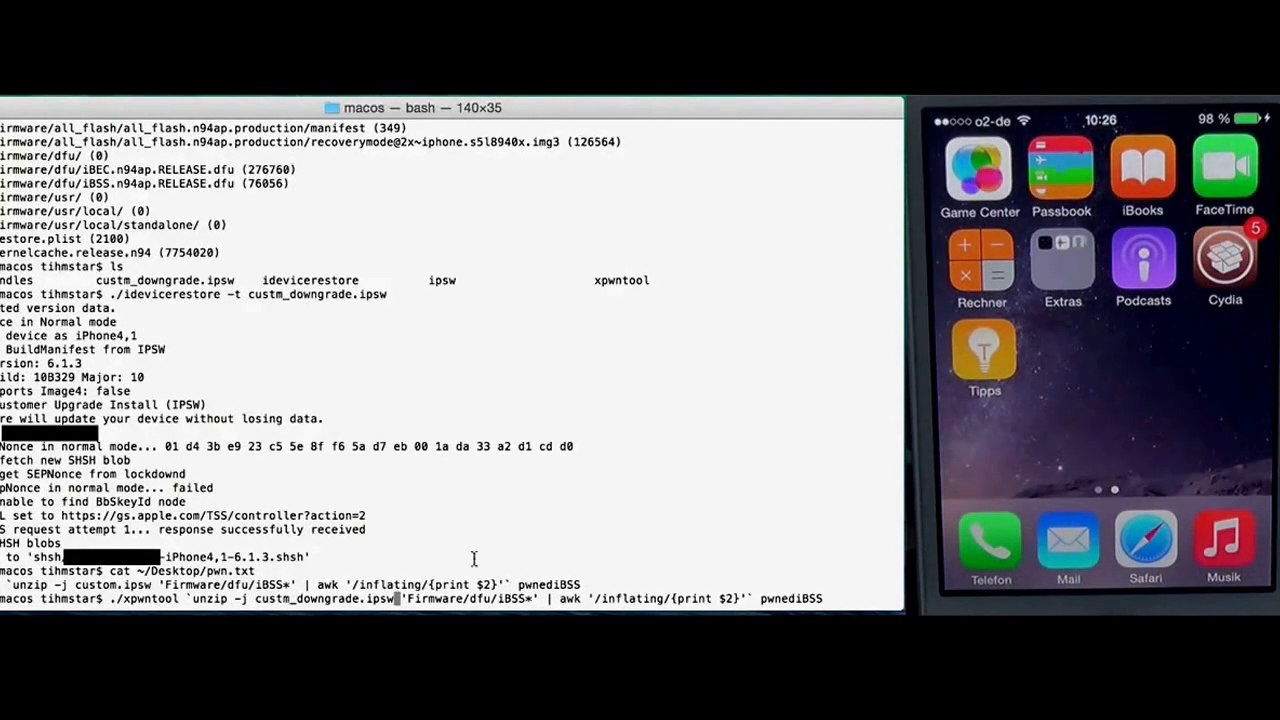
mouse_move(578, 598)
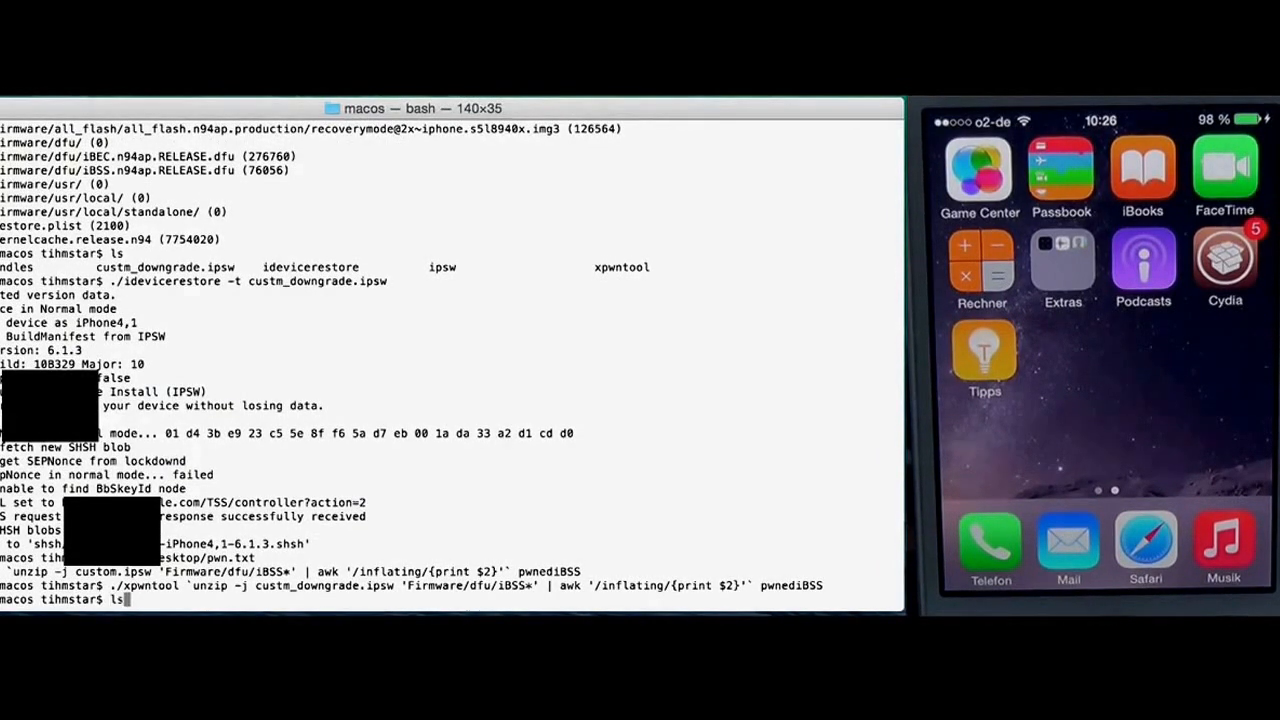
key(Return)
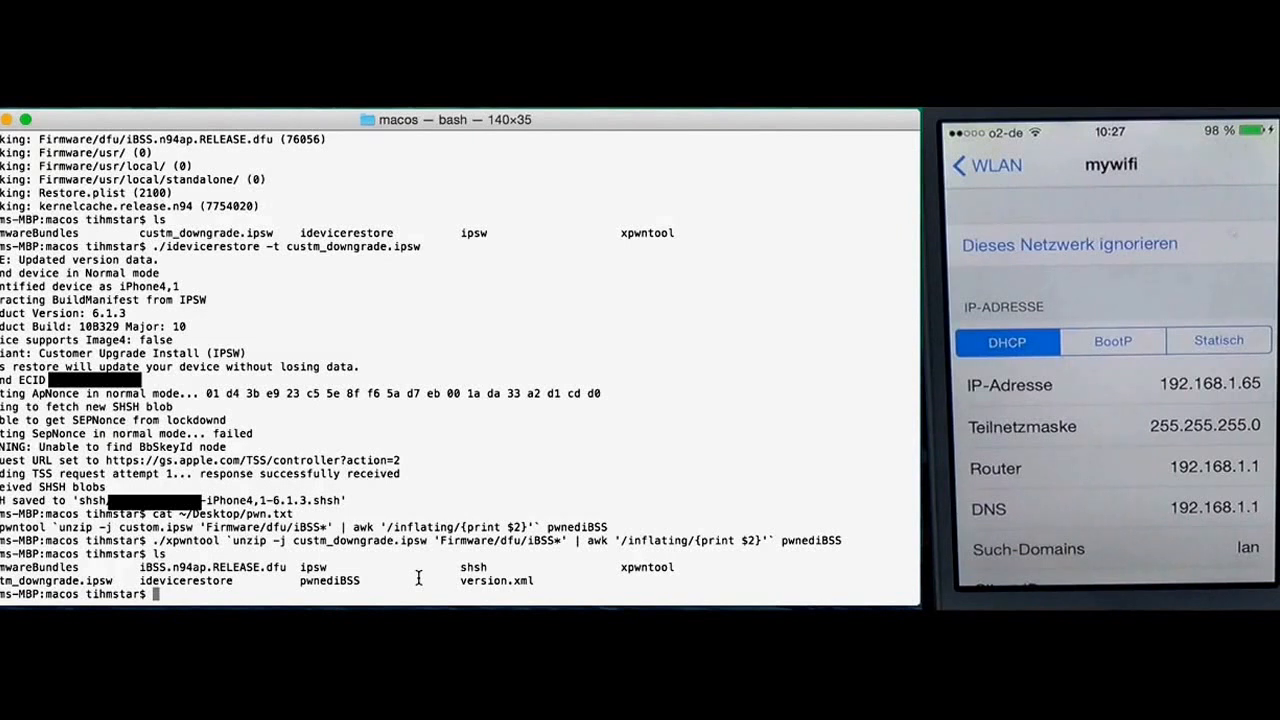
text(scp)
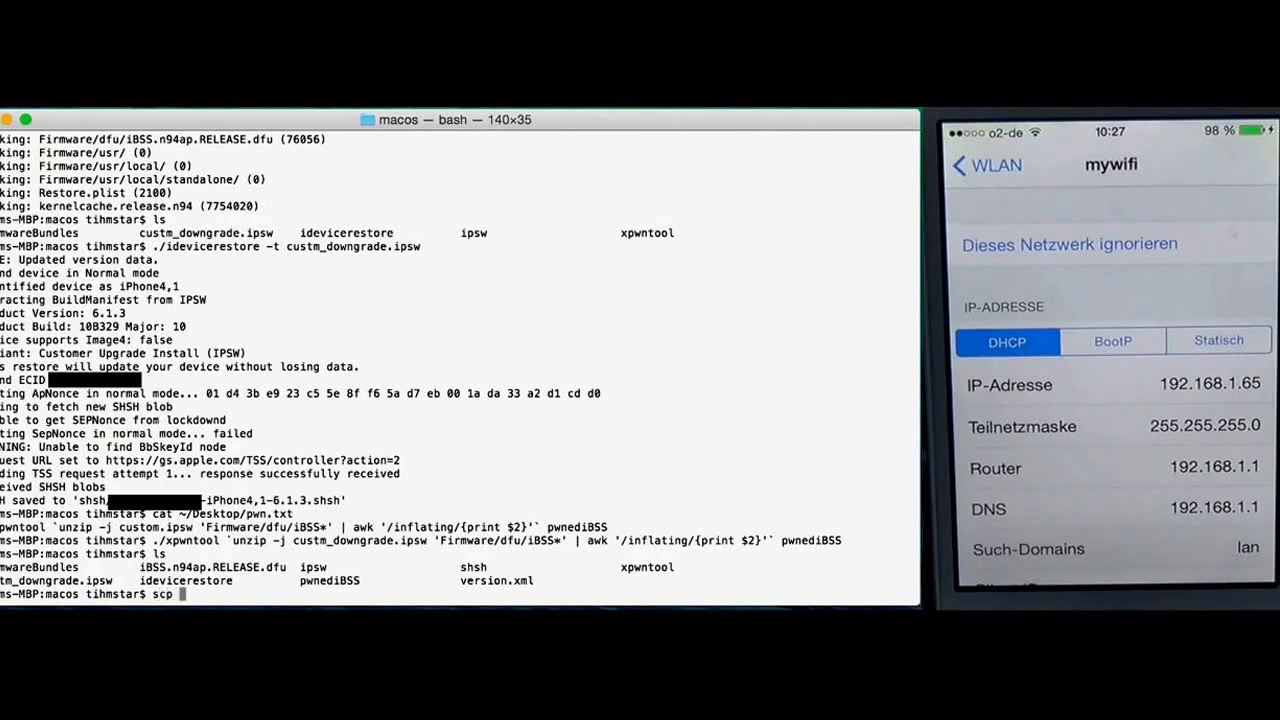
text(pwnediBSS)
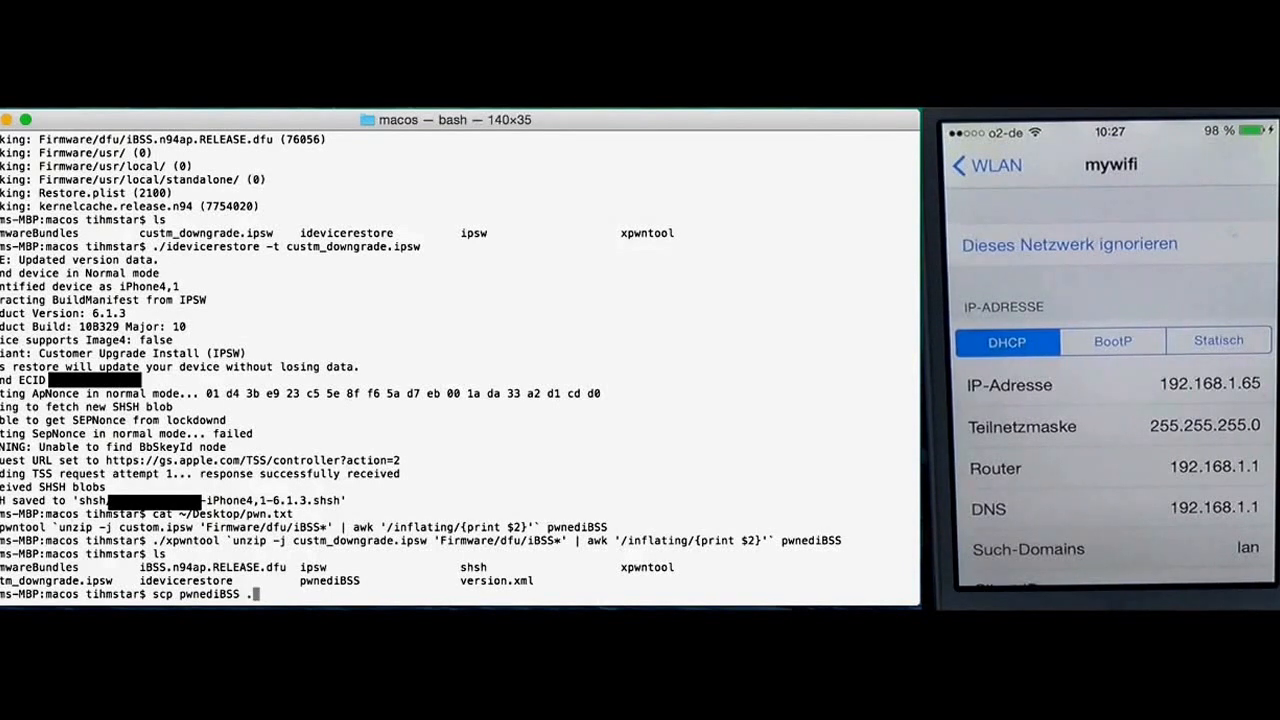
text(./kloader)
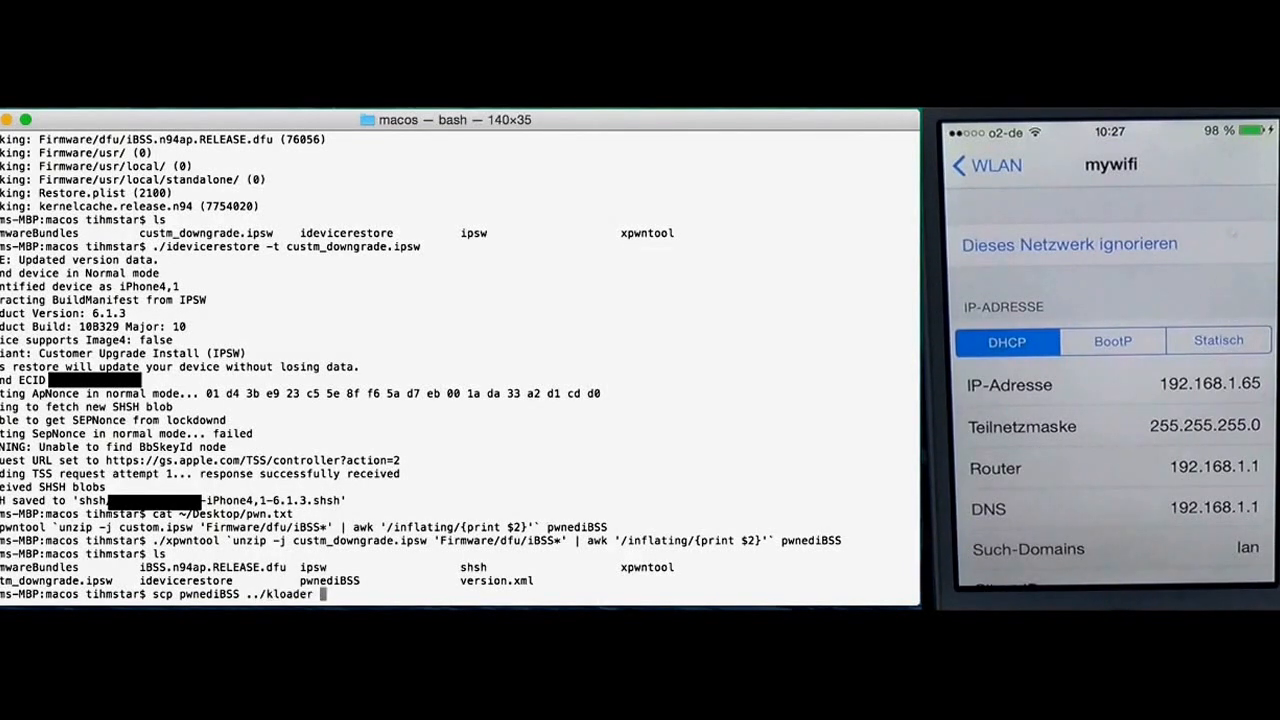
text(roo)
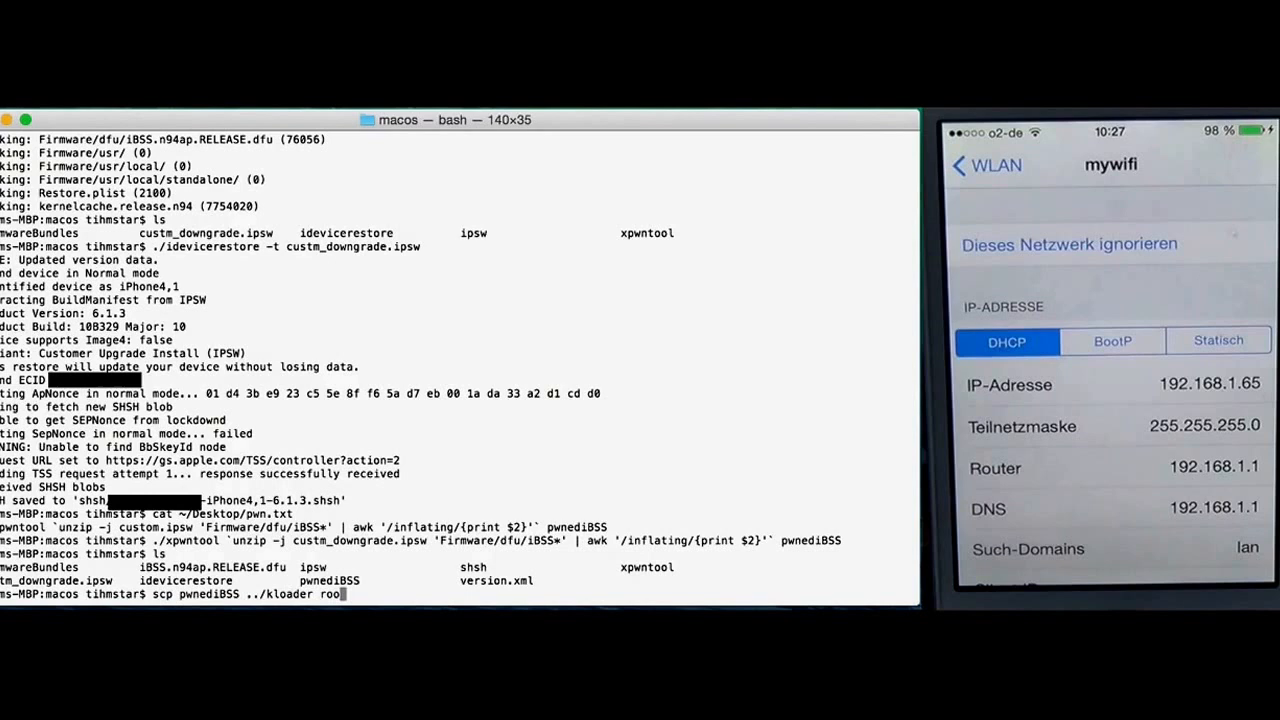
text(@)
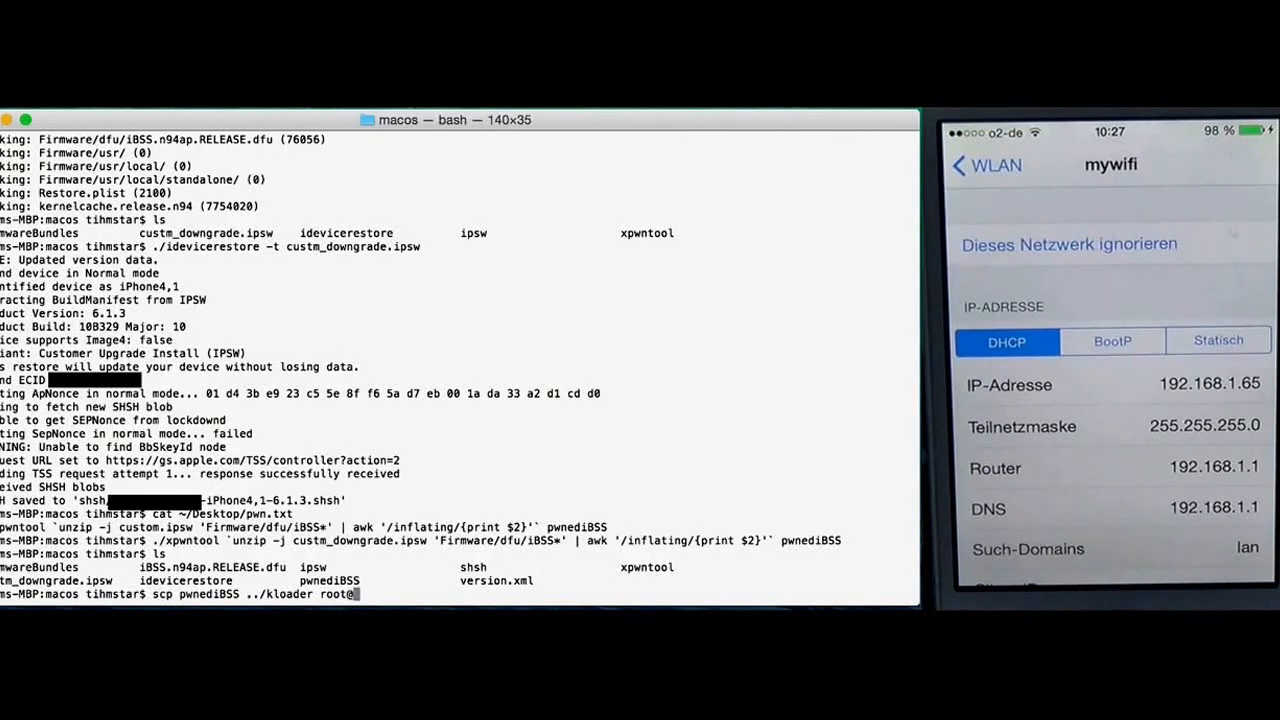
text(192.168.1.)
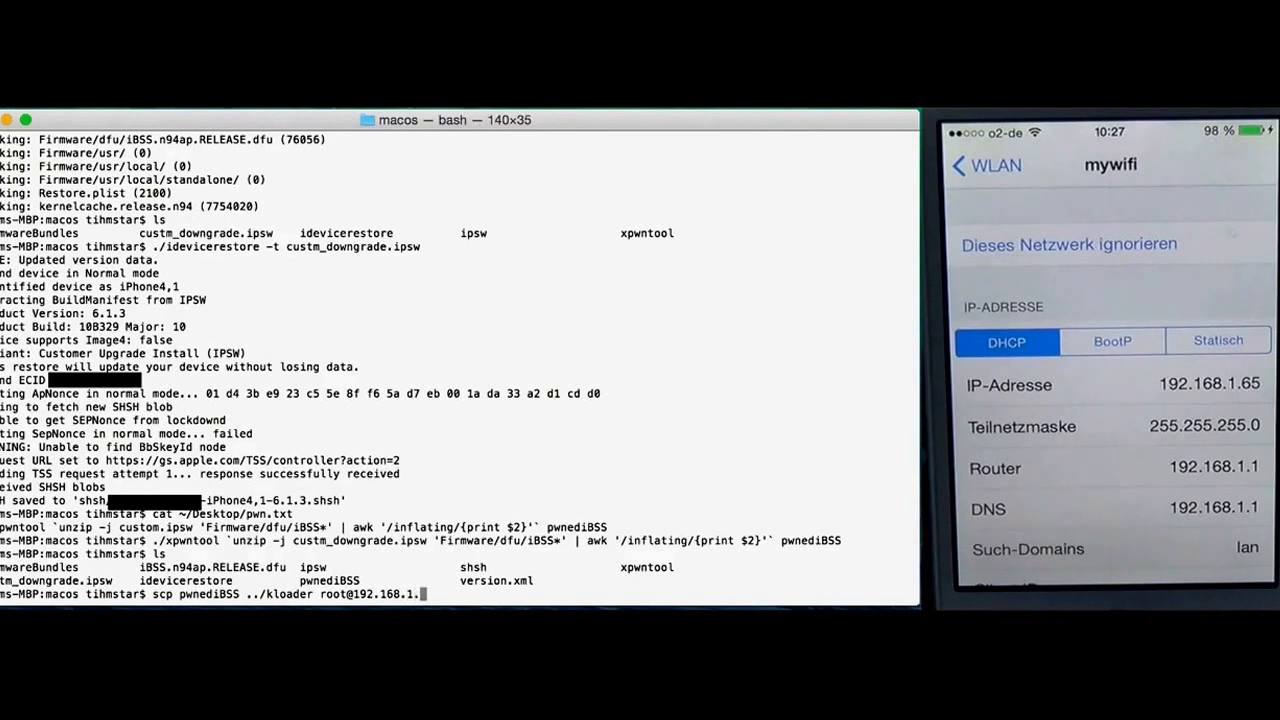
text(65:)
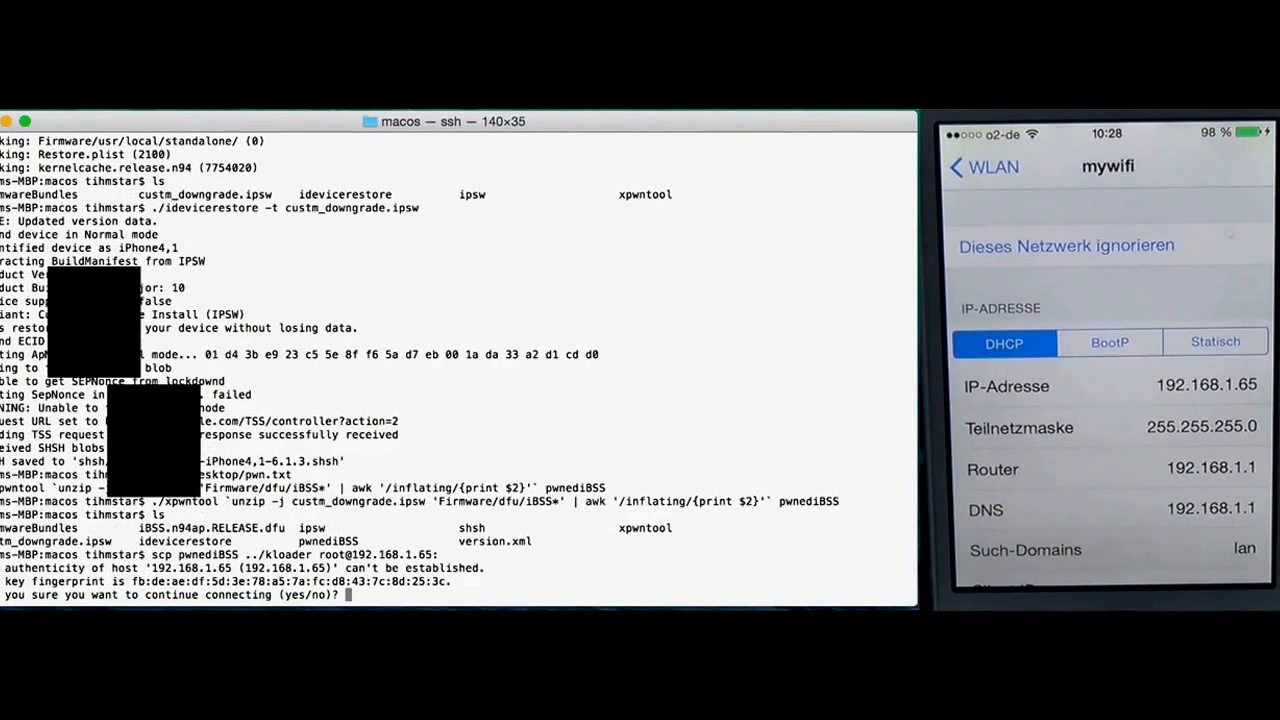
text(yes)
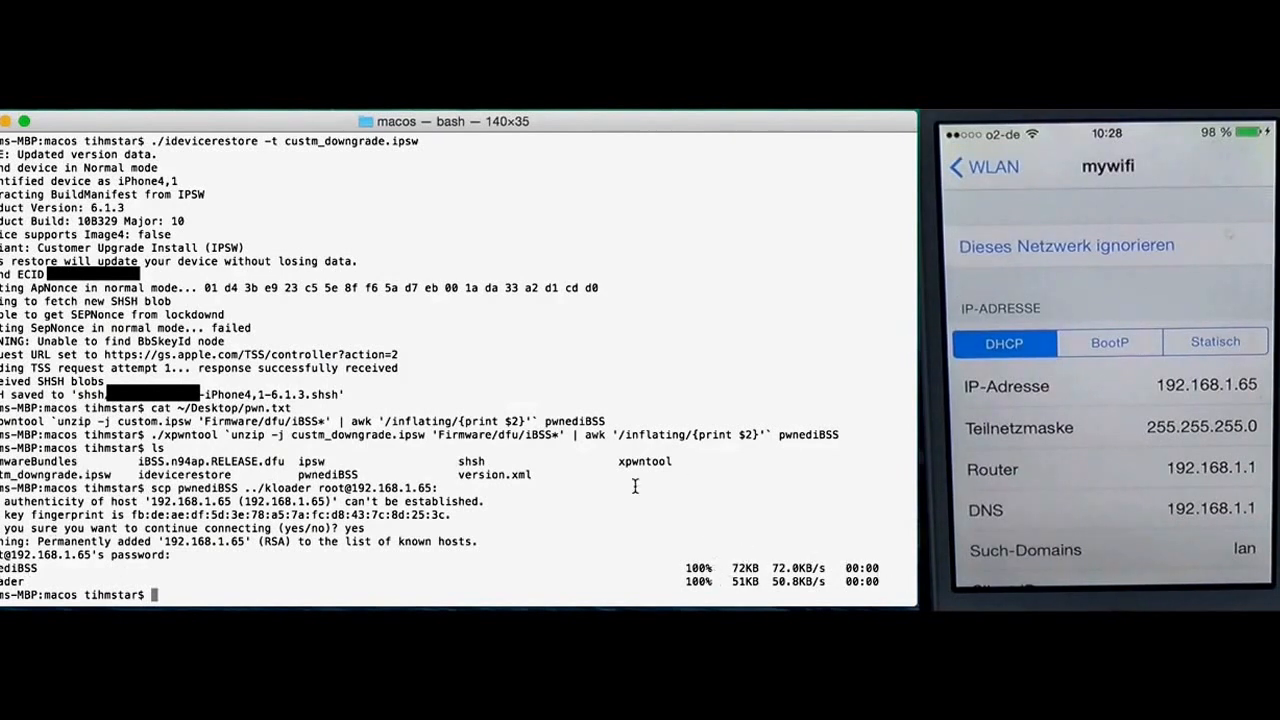
text(ssh)
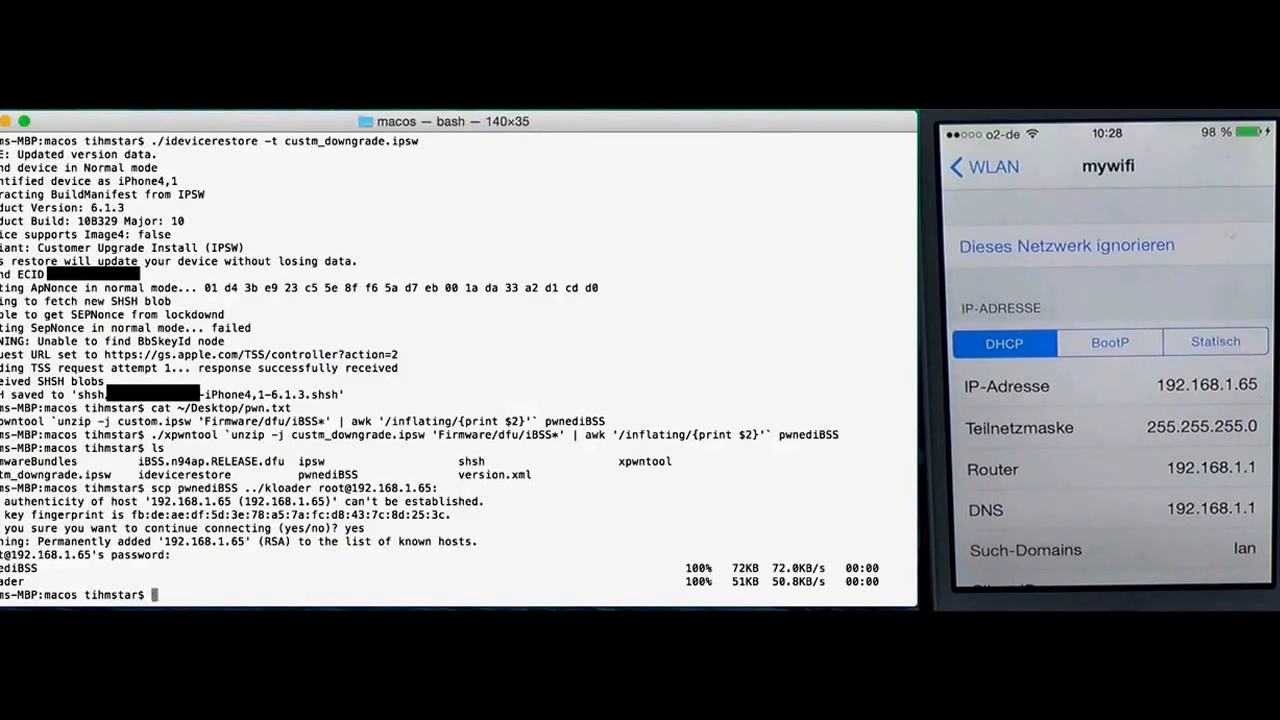
text(ssh root)
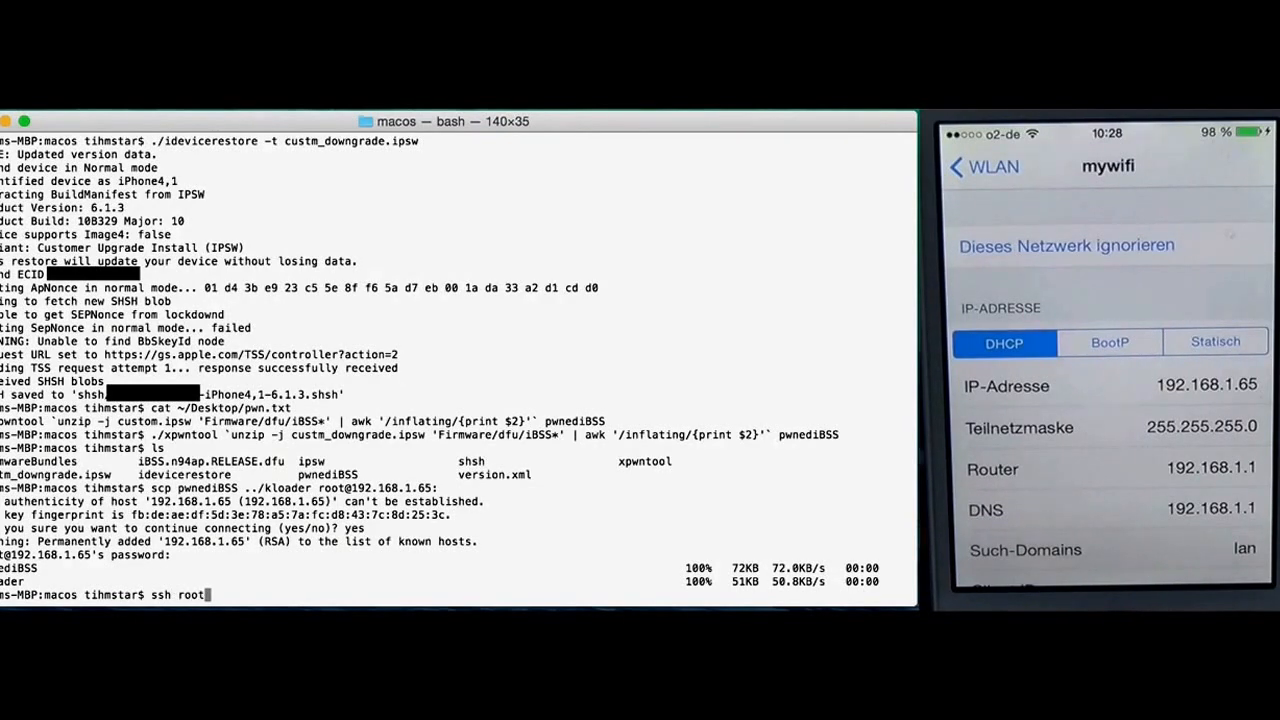
text(@192.168.1.65)
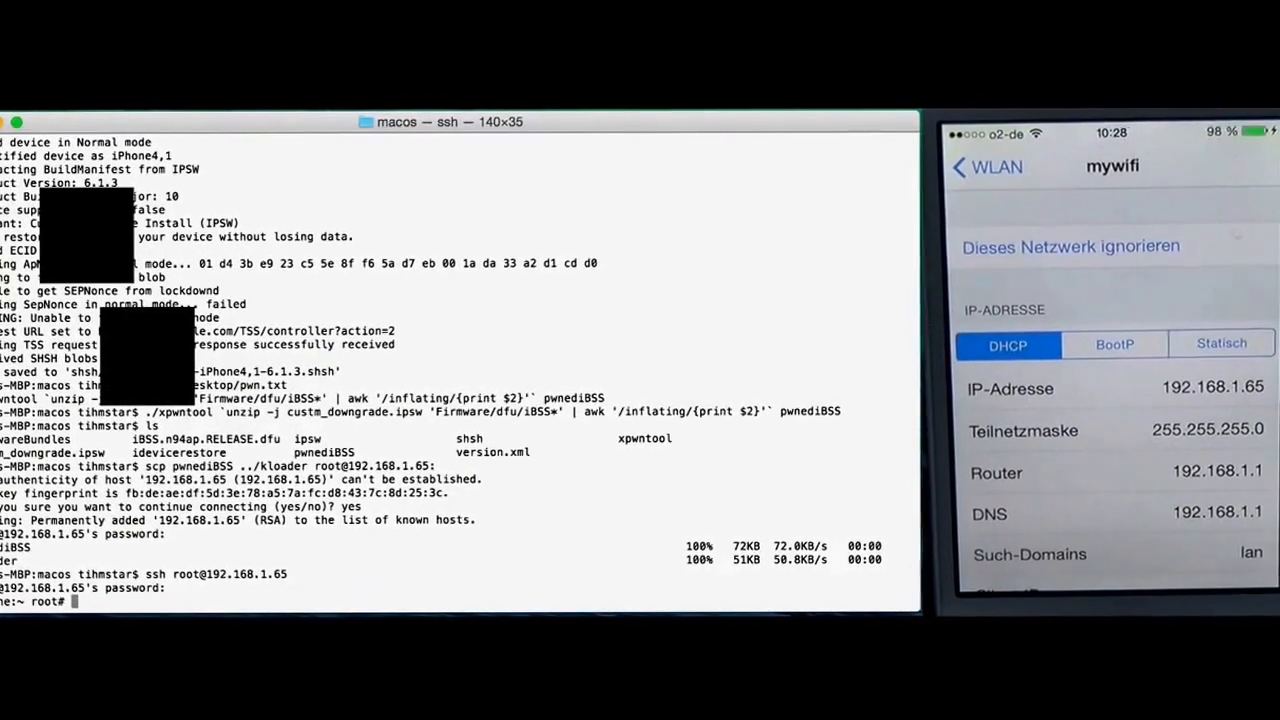
text(ls)
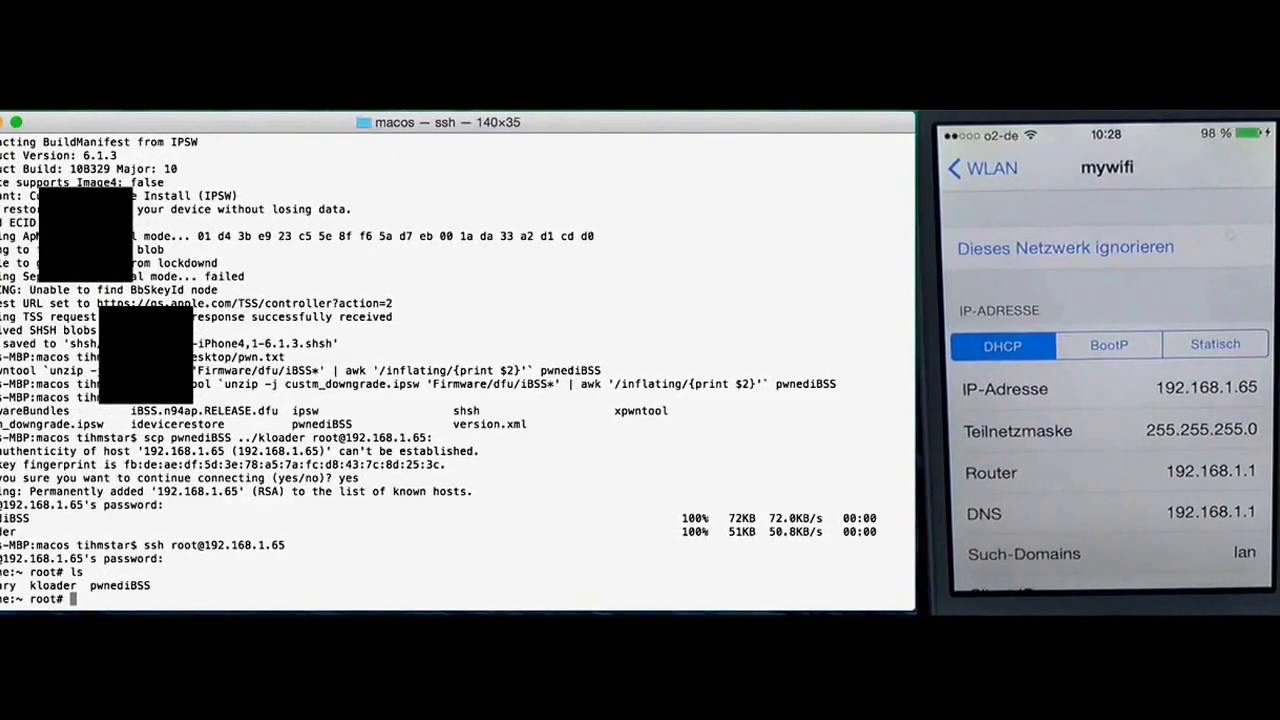
text(./kloader pwnediBSS)
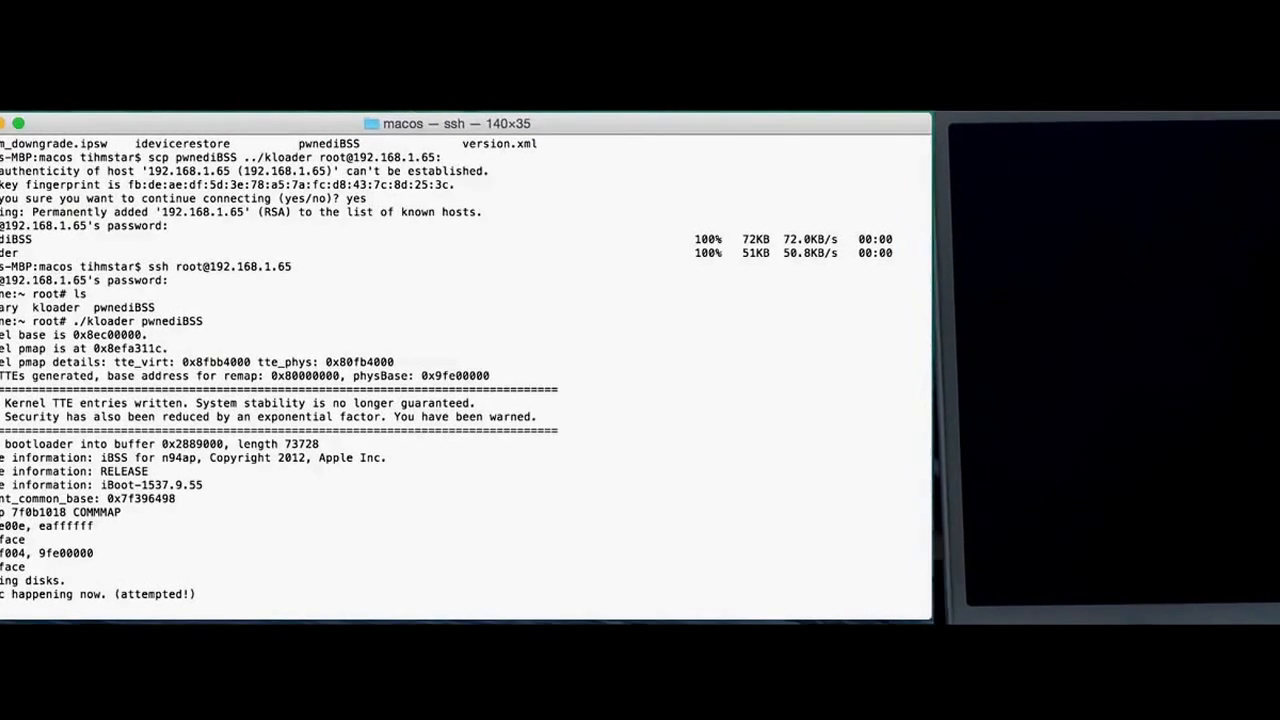
click(924, 124)
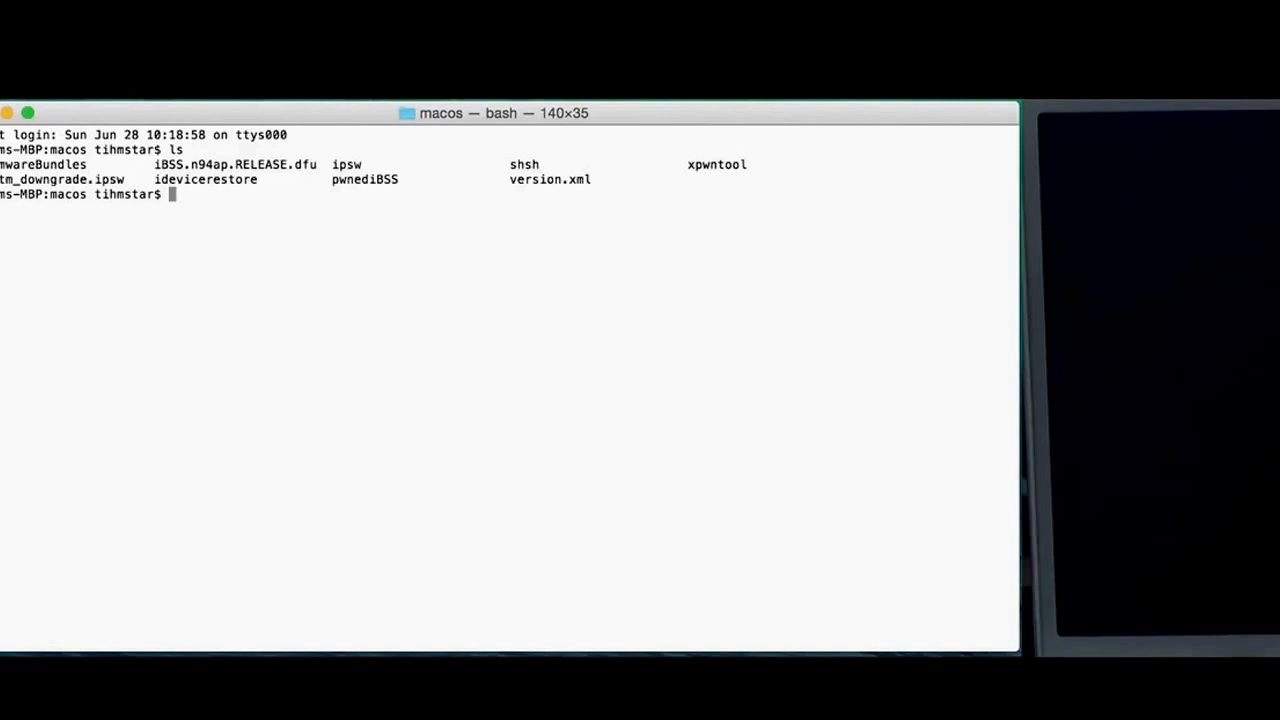
Step: Run ./idevicerestore -w ./custm_downgrade.ipsw to erase-restore the iPhone from DFU mode
text(./idevicerestore -)
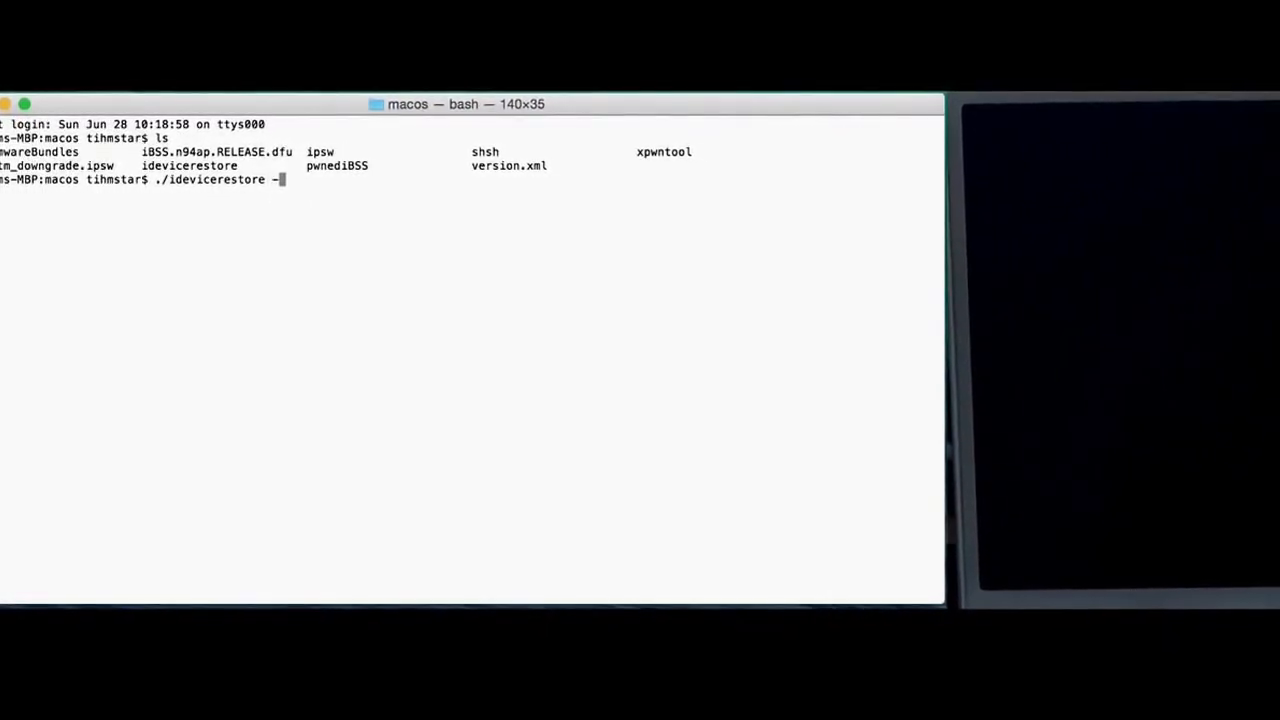
text(w)
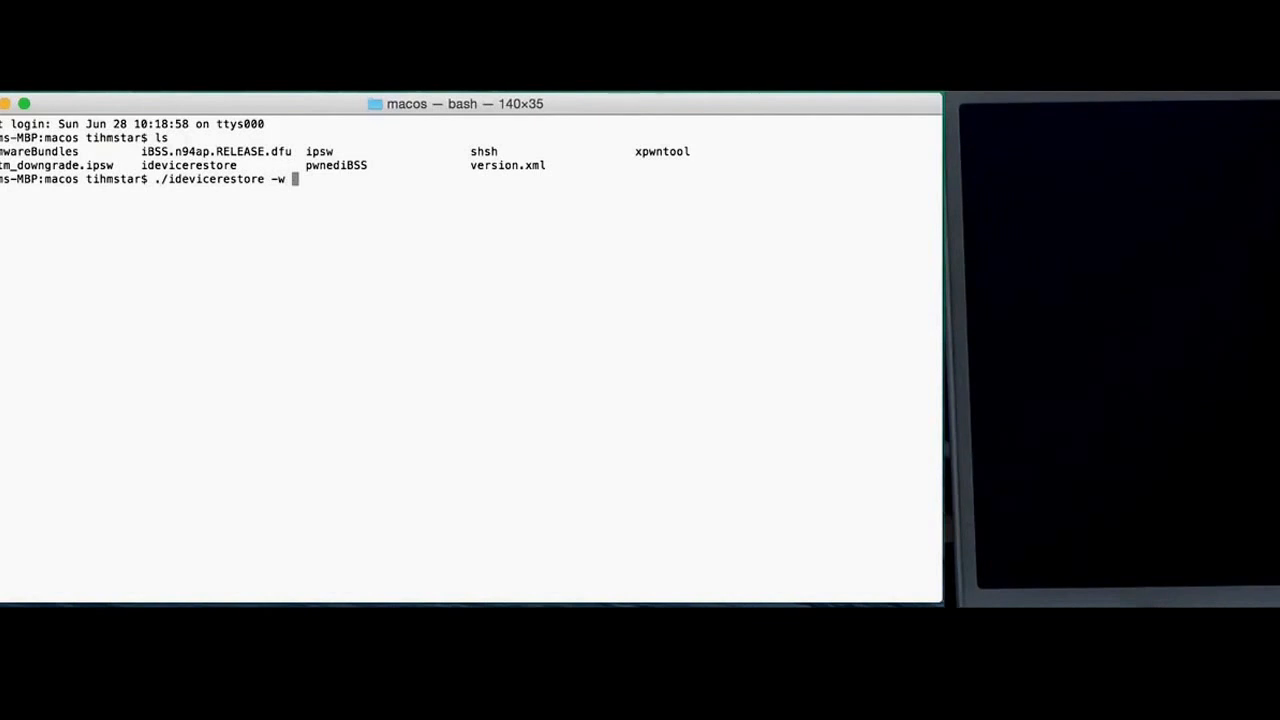
text(./)
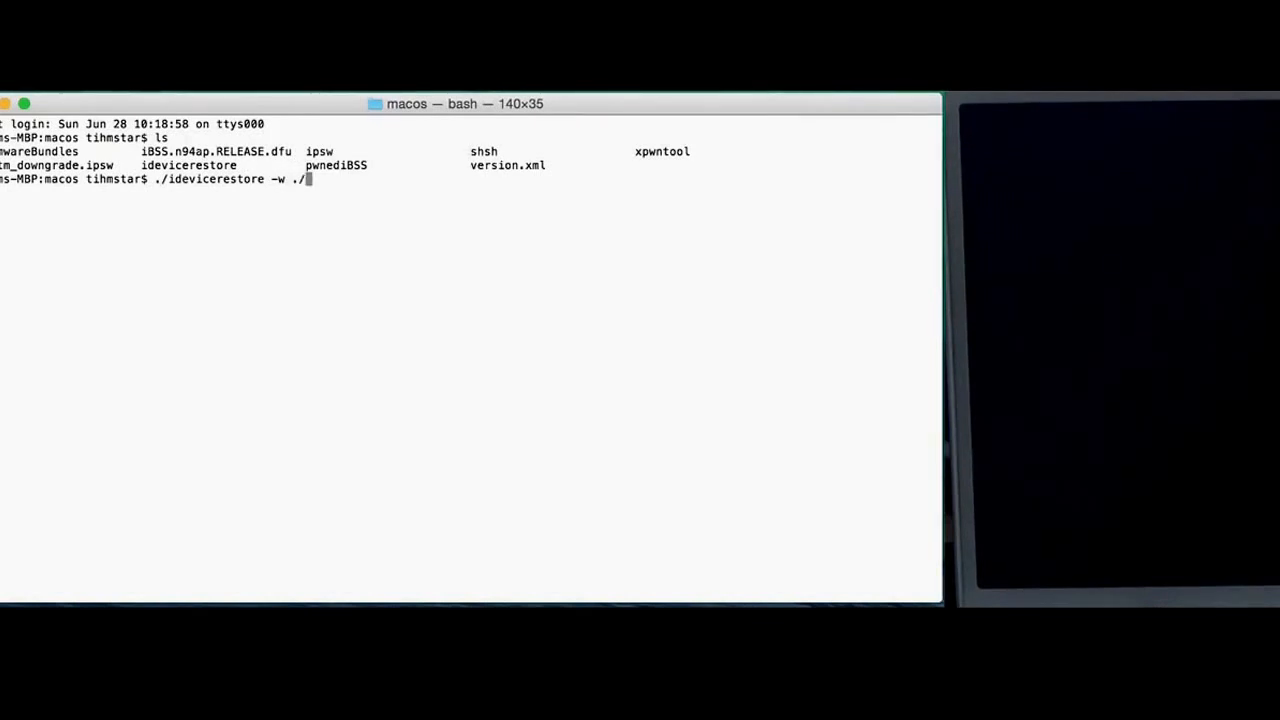
text(custm_downgrade.ipsw)
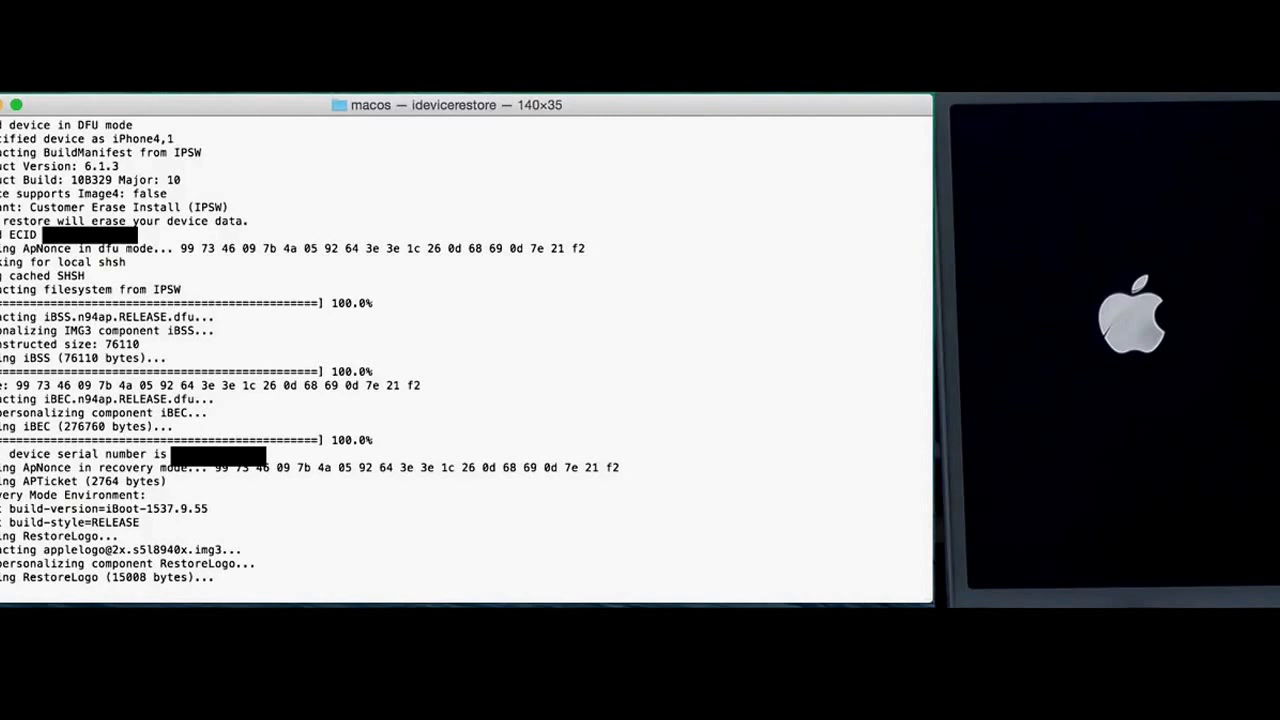
Step: Scroll through the idevicerestore output until the baseband update finishes and the prompt returns
scroll(down, 3)
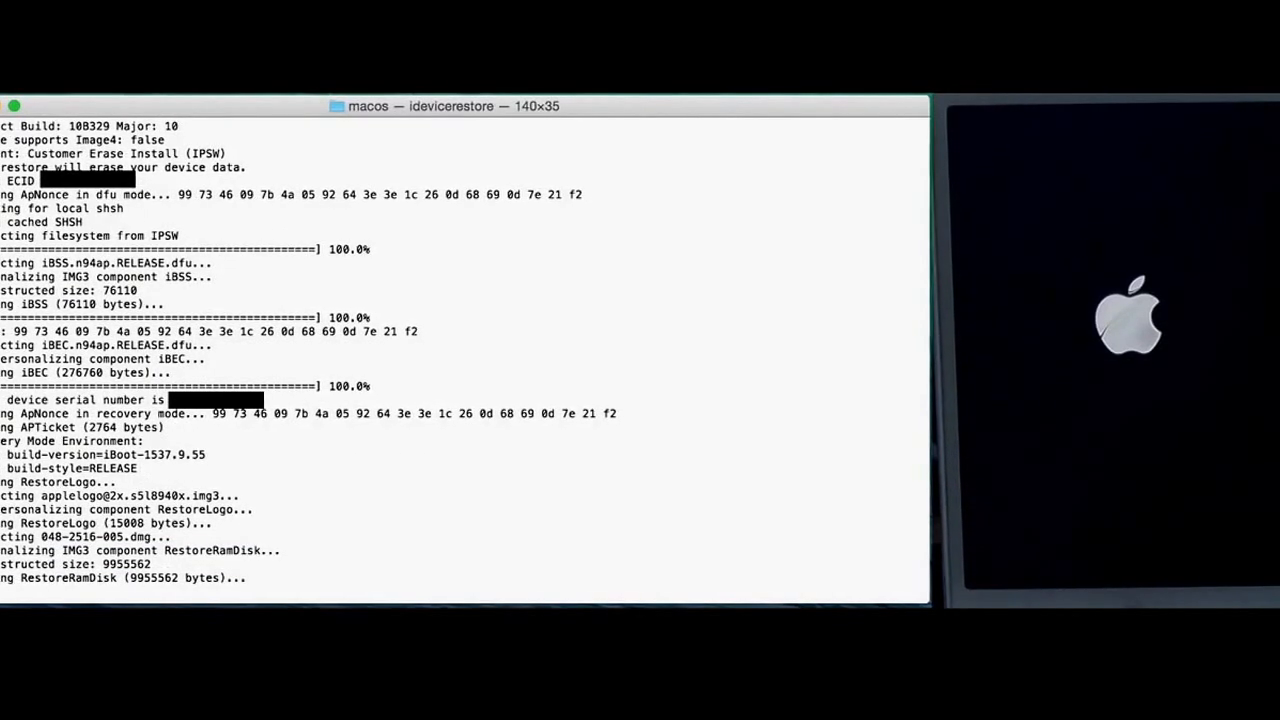
scroll(down, 3)
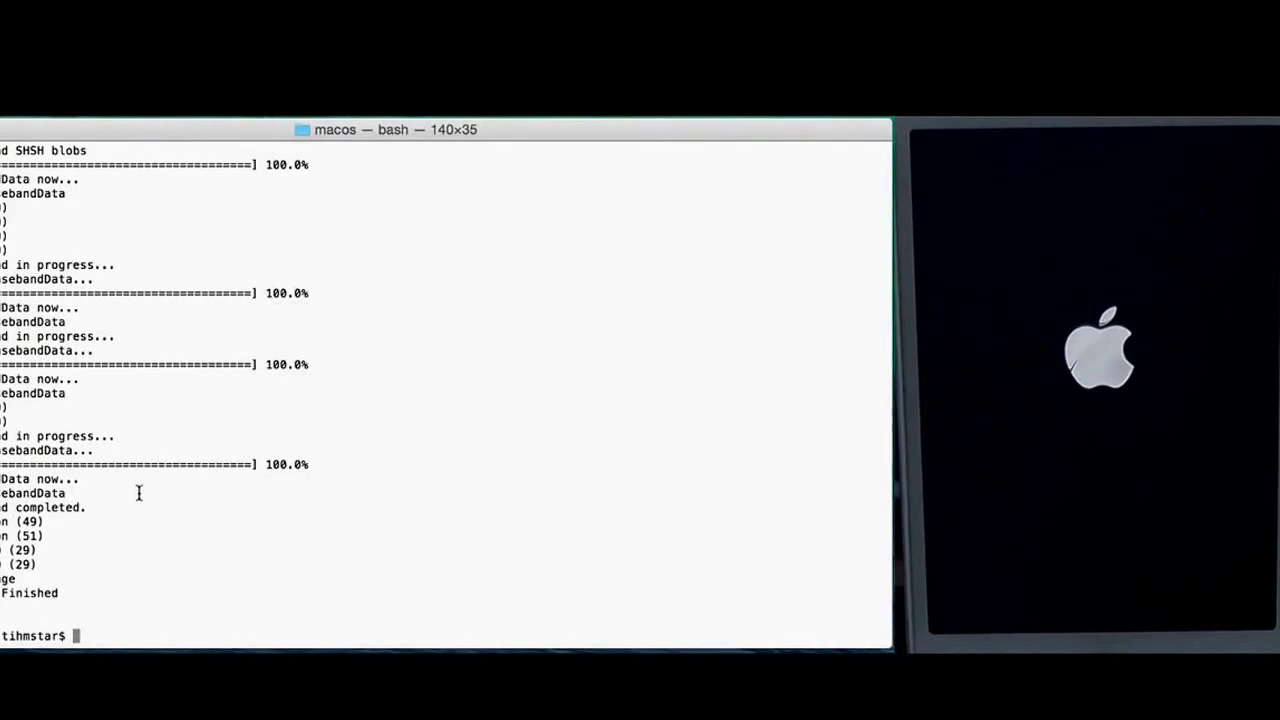
mouse_move(73, 575)
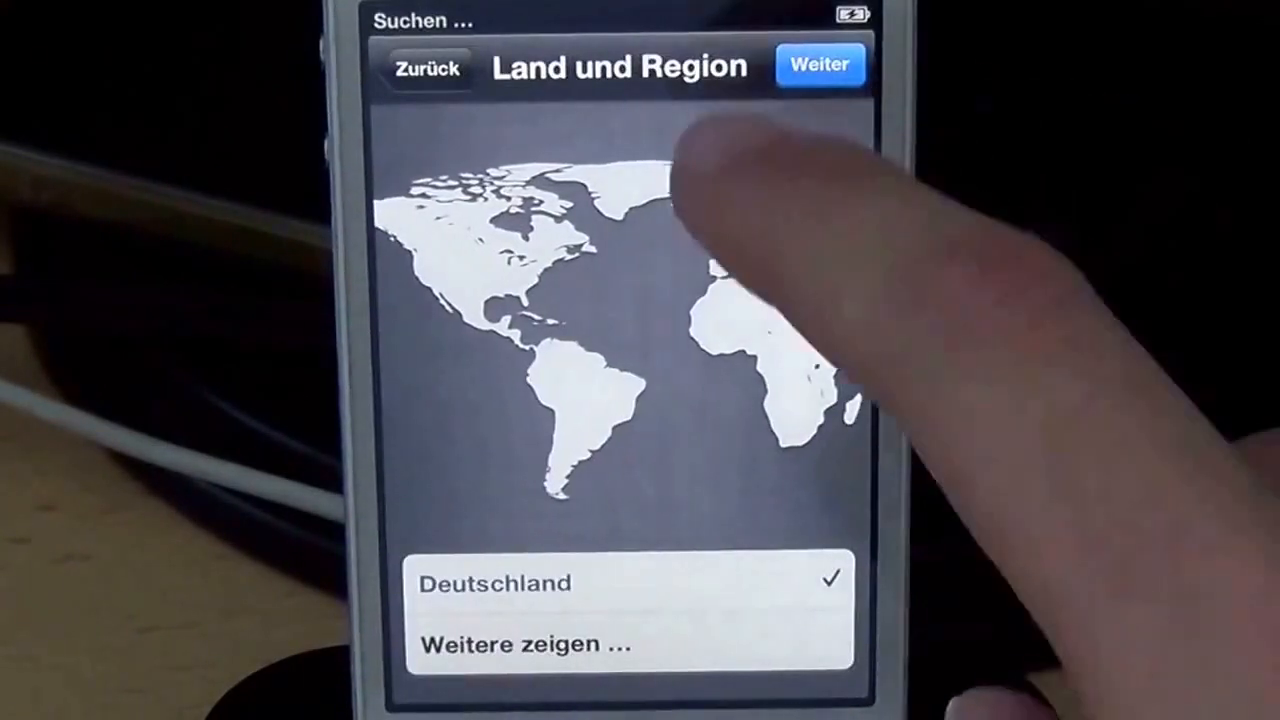
Step: Confirm Deutschland as the region and advance to the WLAN network selection screen
click(821, 62)
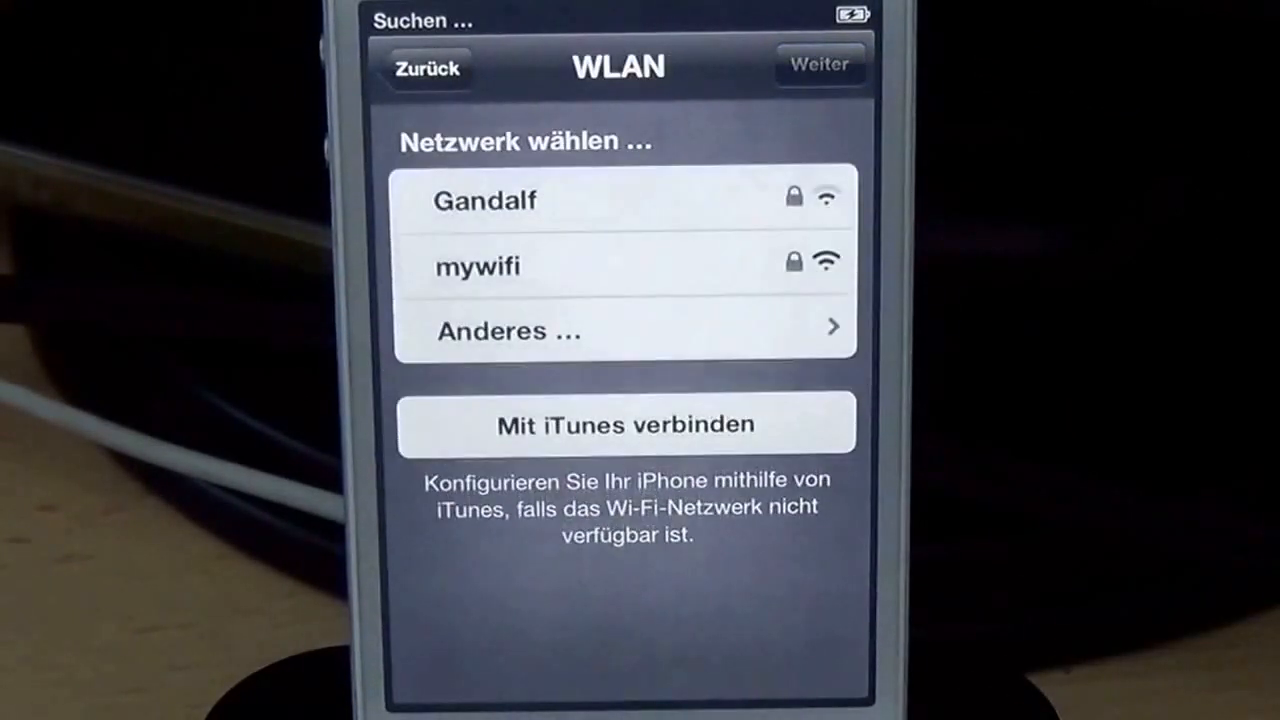